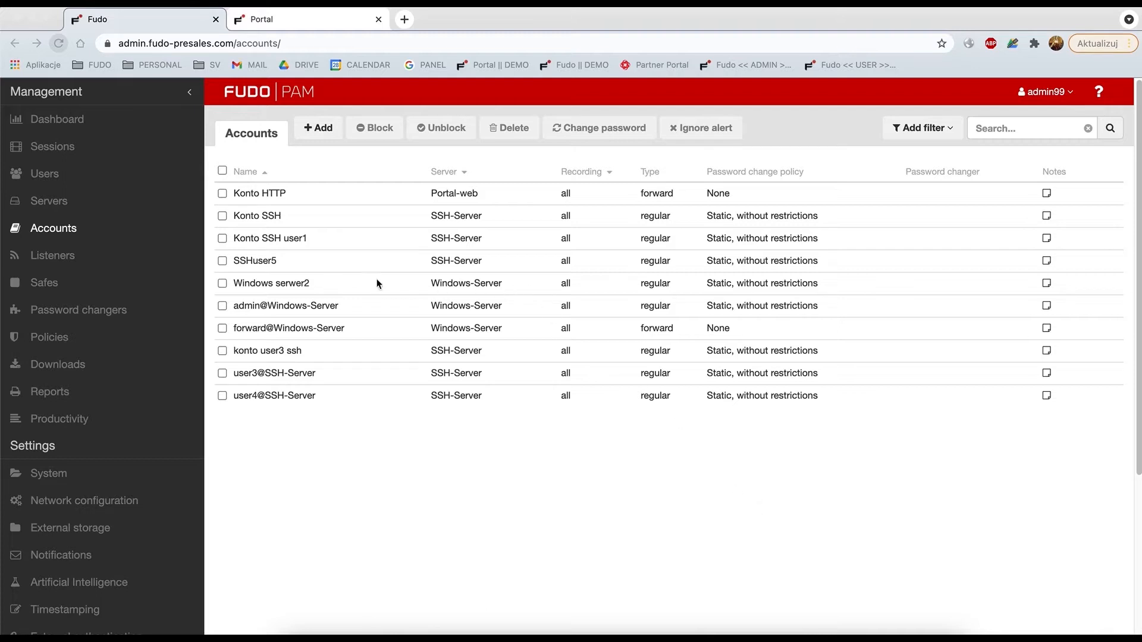
{"action": "mouse_move", "coordinate": [44, 288]}
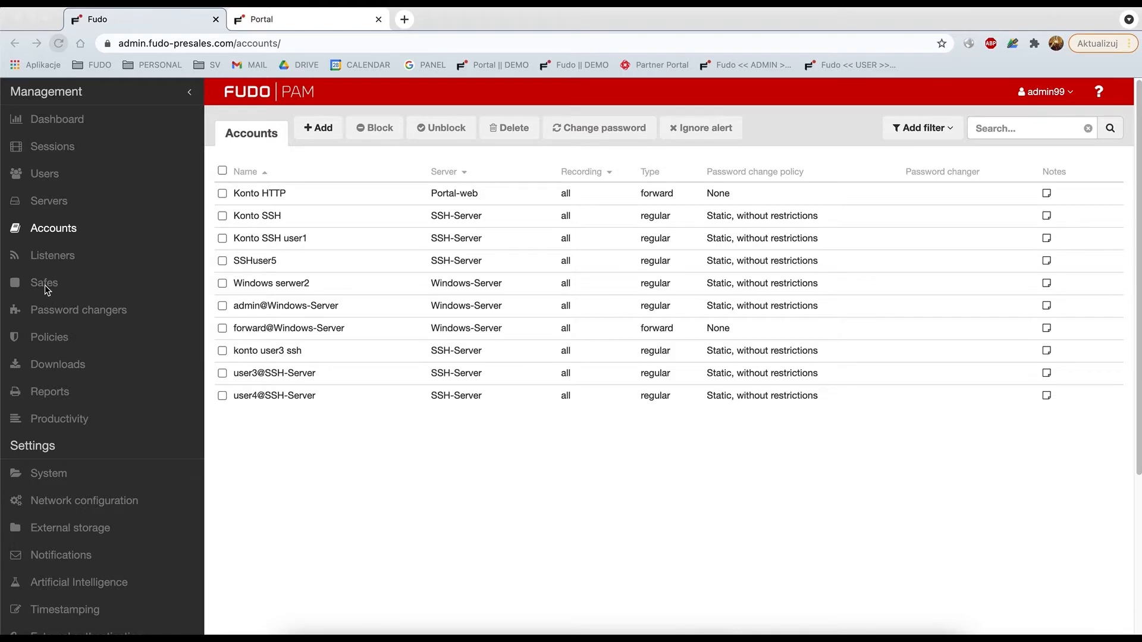
Step: Go from the accounts list to the Safes list in the Management sidebar
{"action": "left_click", "coordinate": [44, 283]}
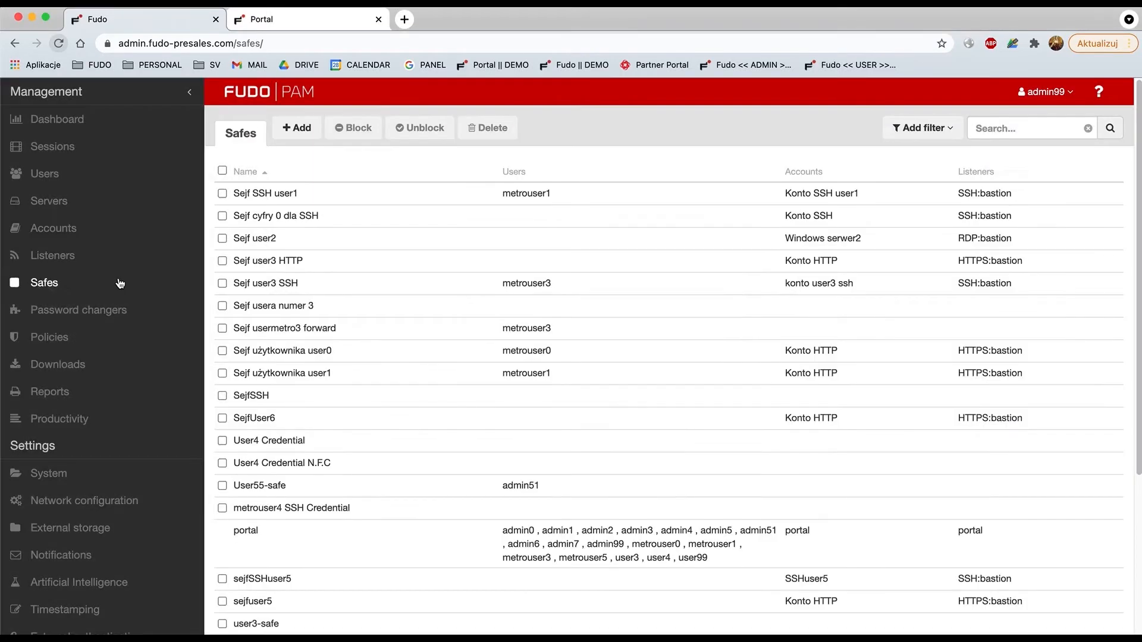
{"action": "mouse_move", "coordinate": [319, 157]}
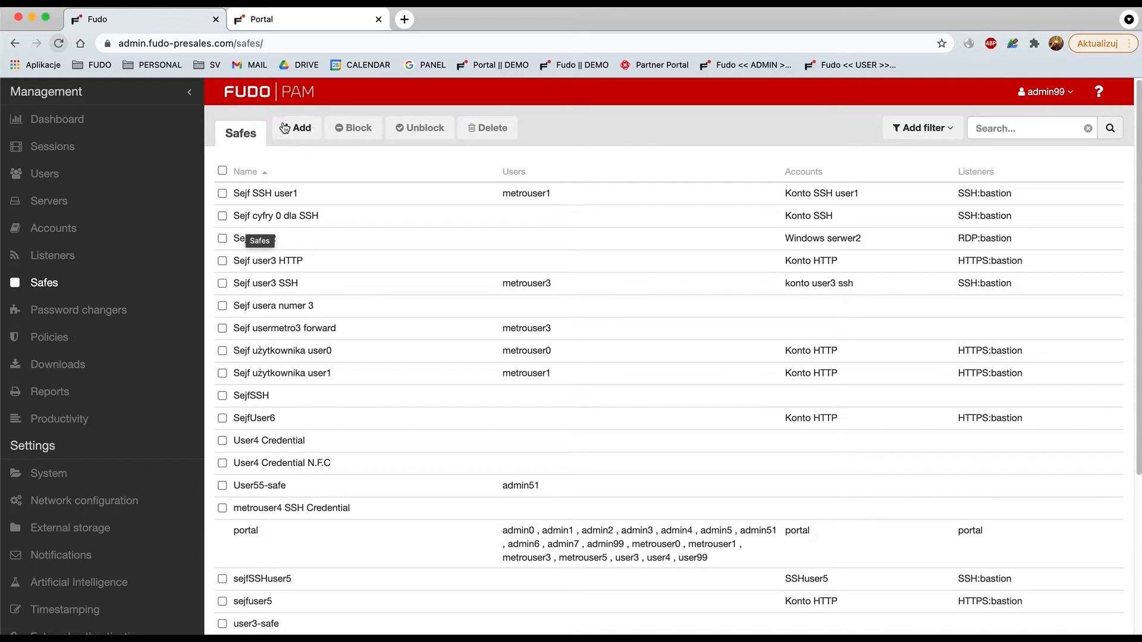
Step: Start a new safe and enter the name 'user99-safe'
{"action": "left_click", "coordinate": [298, 127]}
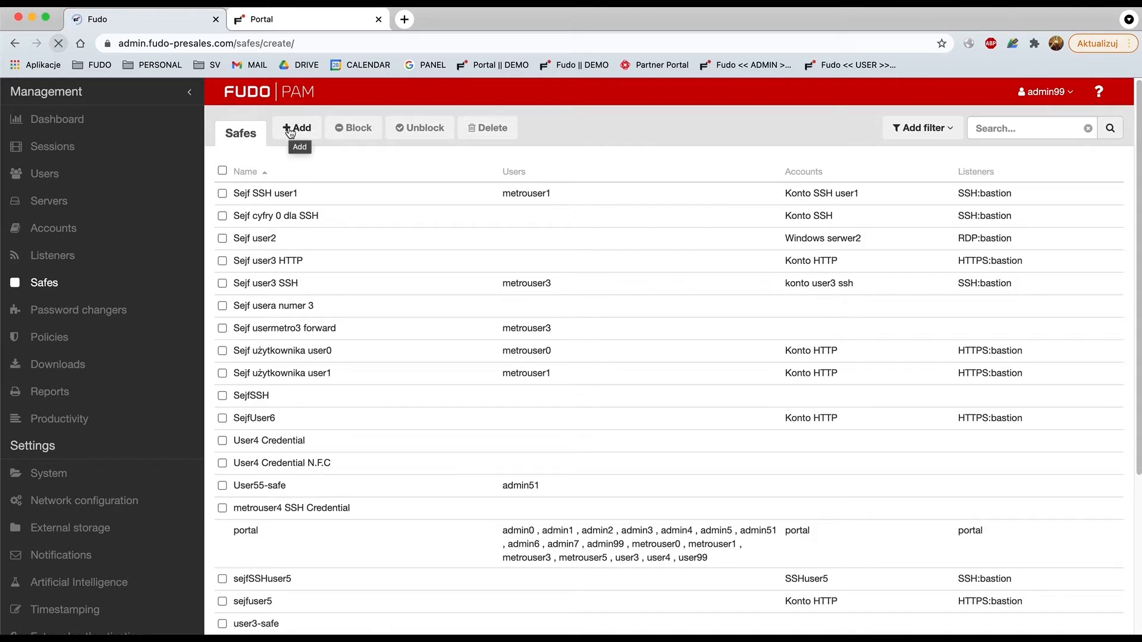
{"action": "left_click", "coordinate": [298, 127]}
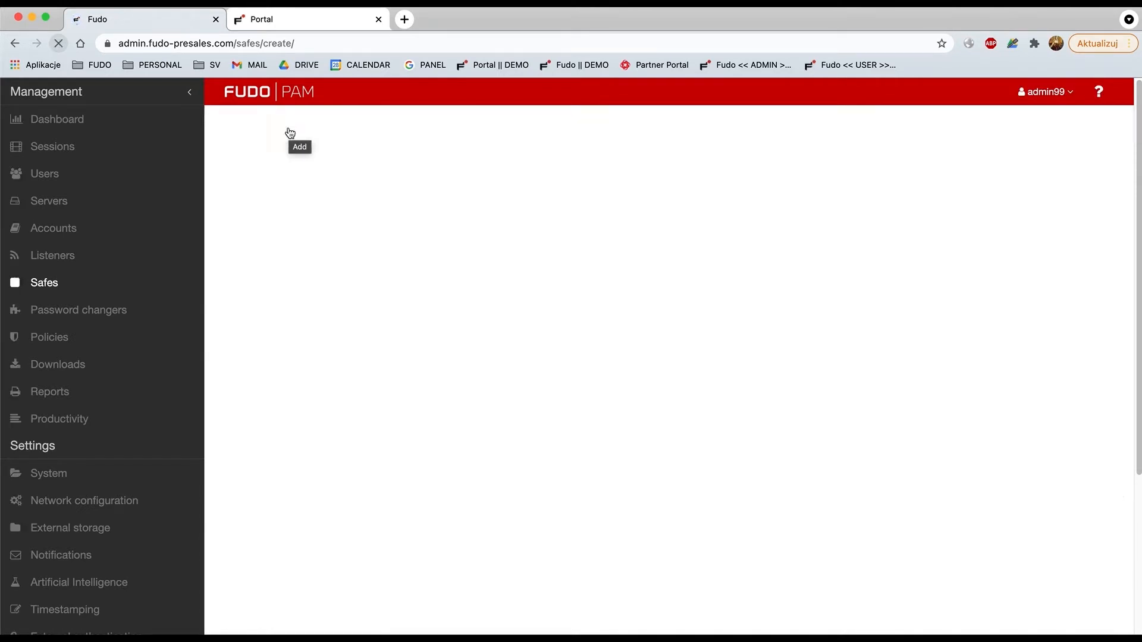
{"action": "left_click", "coordinate": [299, 135]}
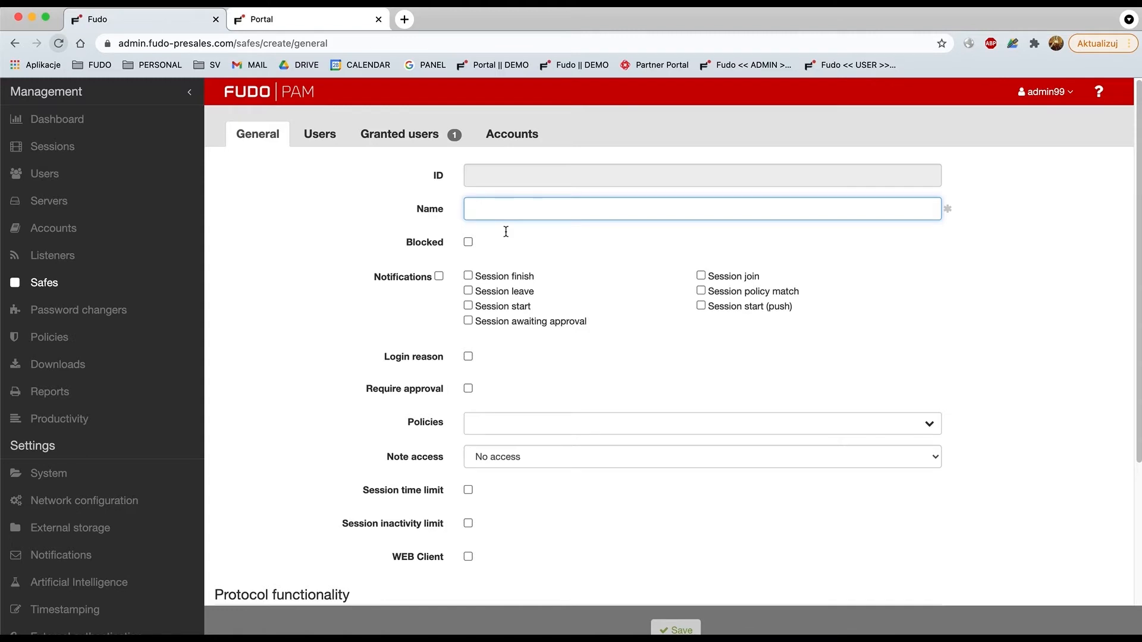
{"action": "type", "text": "user99-sa"}
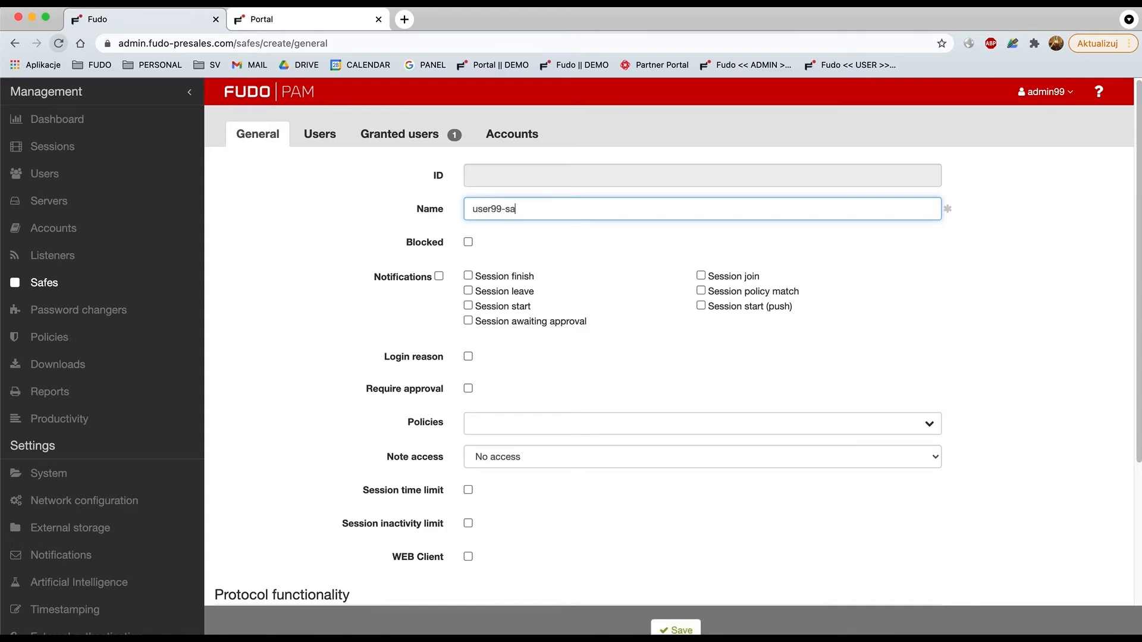
{"action": "type", "text": "fe"}
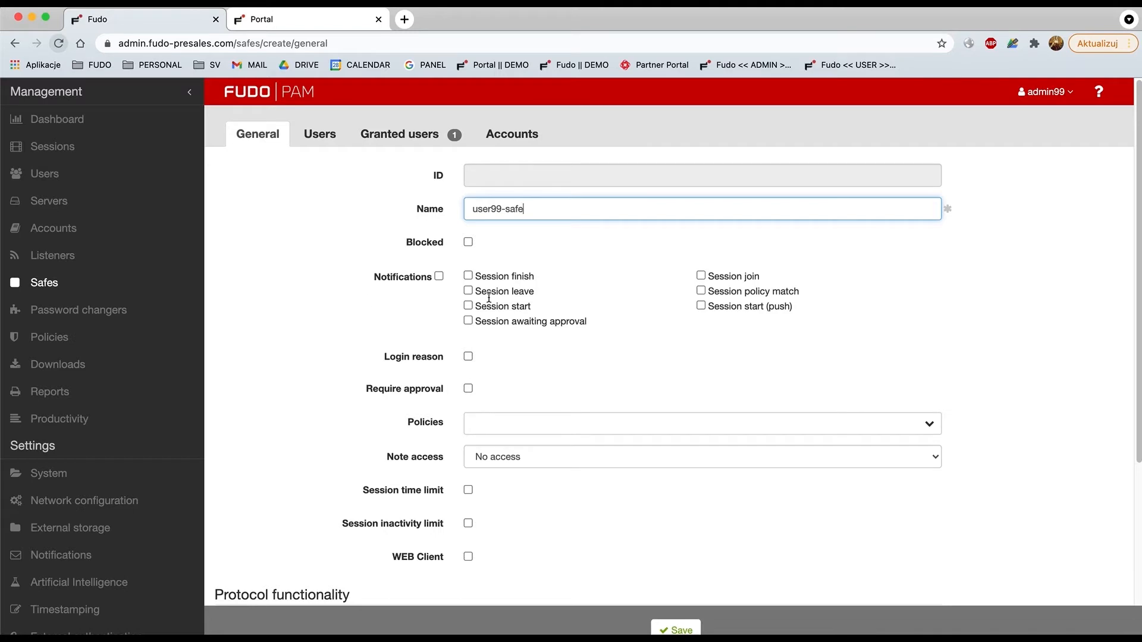
{"action": "mouse_move", "coordinate": [364, 313]}
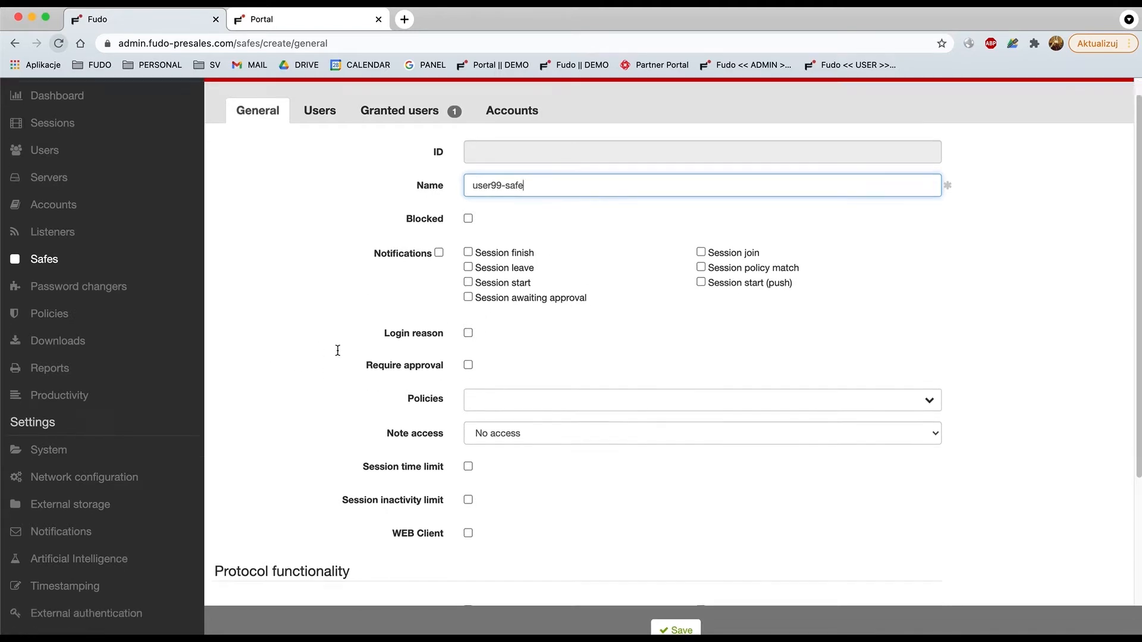
Step: Enable WEB Client for the safe and turn off SSH and VNC, leaving RDP only
{"action": "left_click", "coordinate": [468, 533]}
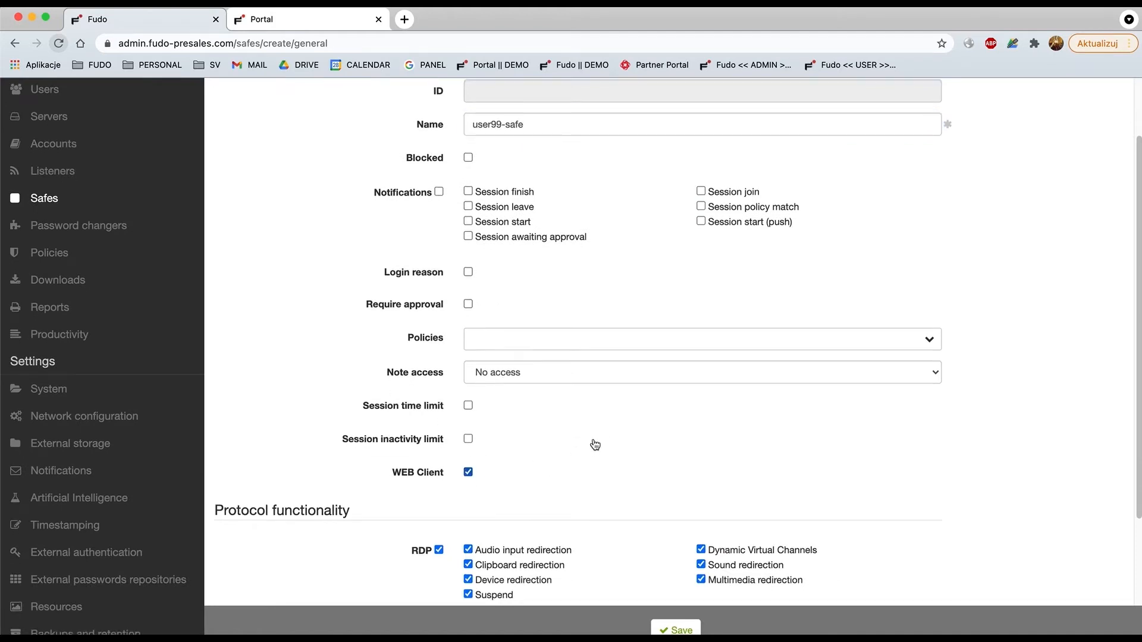
{"action": "scroll", "scroll_direction": "down", "scroll_amount": 3}
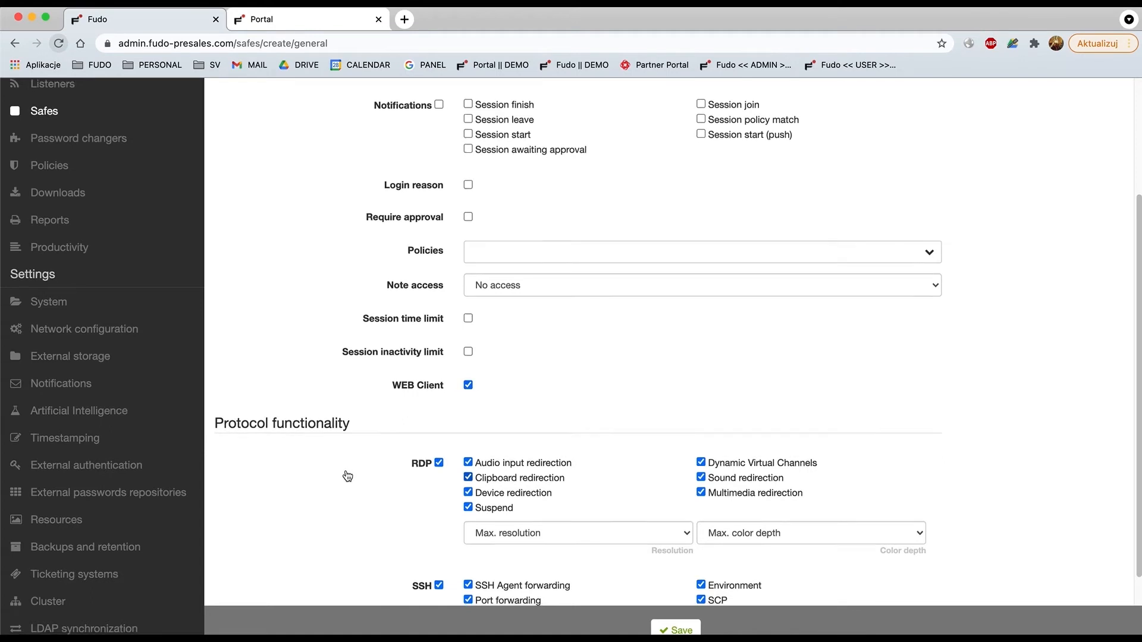
{"action": "scroll", "scroll_direction": "down", "scroll_amount": 3}
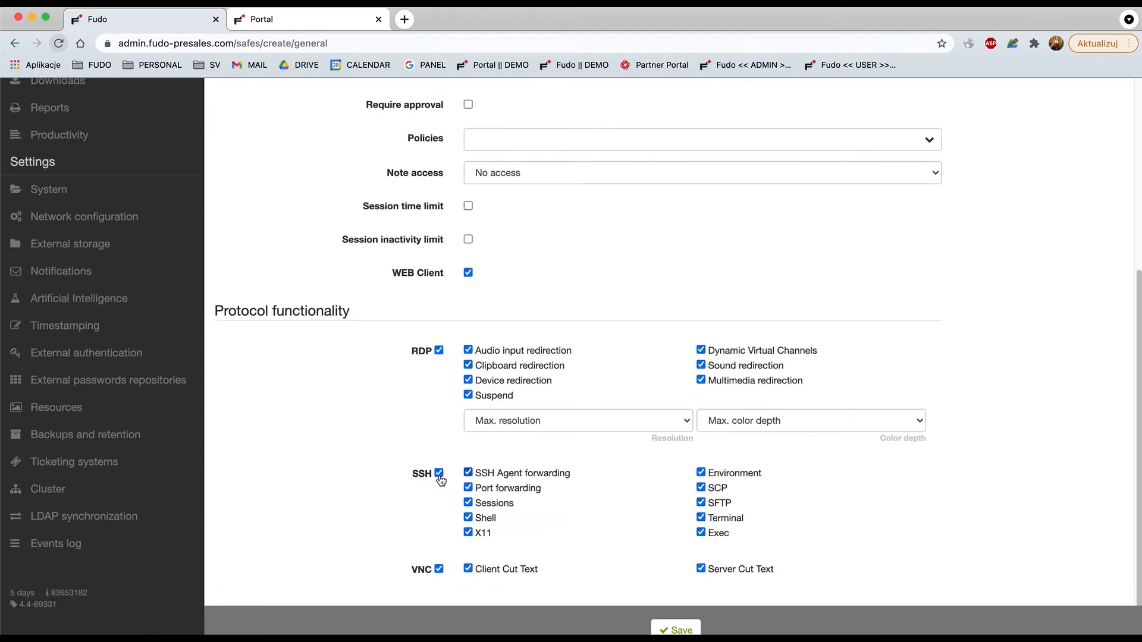
{"action": "left_click", "coordinate": [439, 472]}
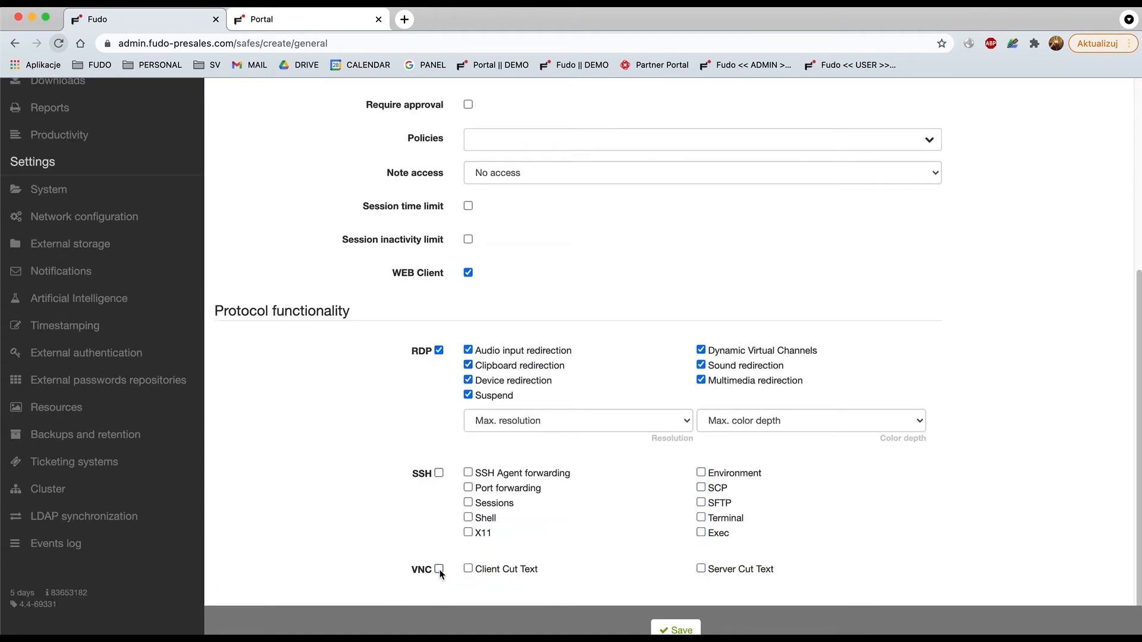
{"action": "mouse_move", "coordinate": [364, 433]}
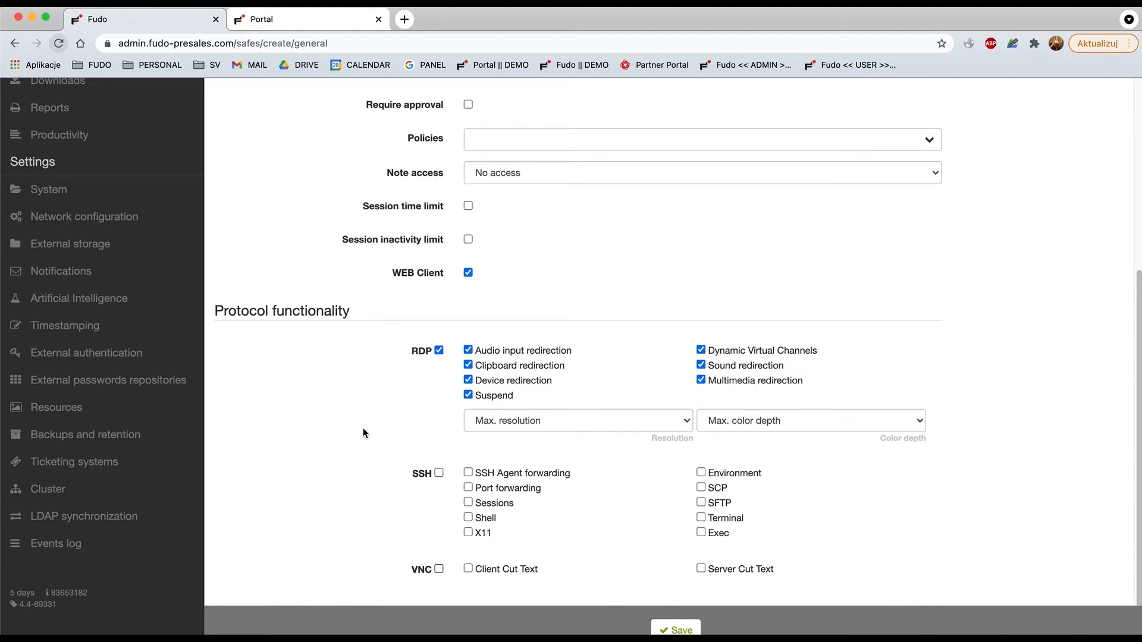
{"action": "mouse_move", "coordinate": [386, 407]}
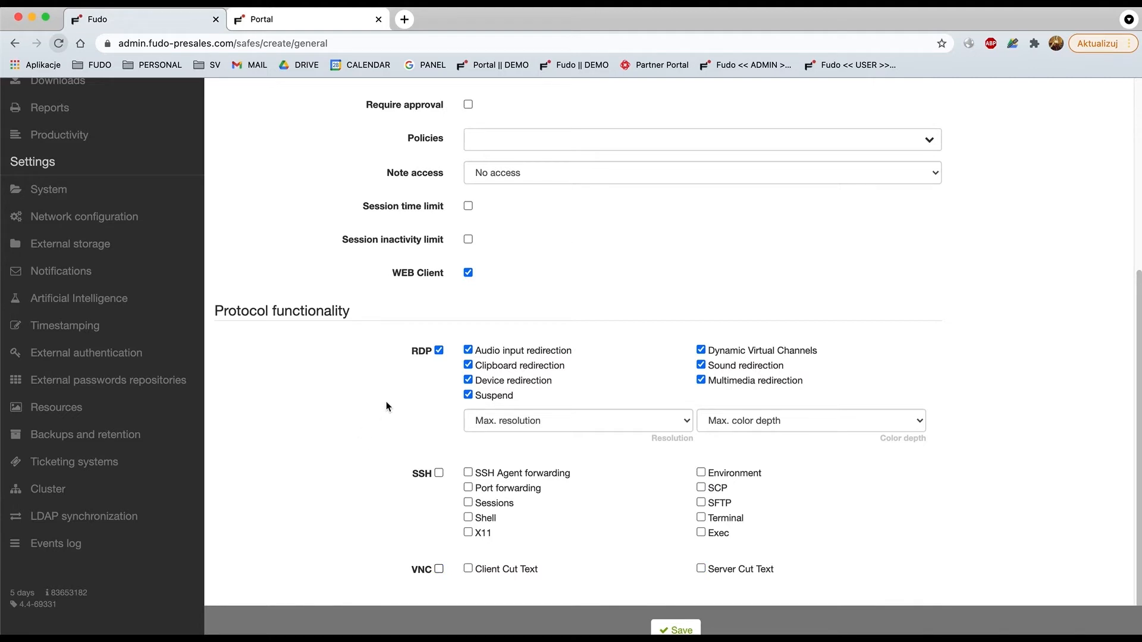
{"action": "mouse_move", "coordinate": [693, 430]}
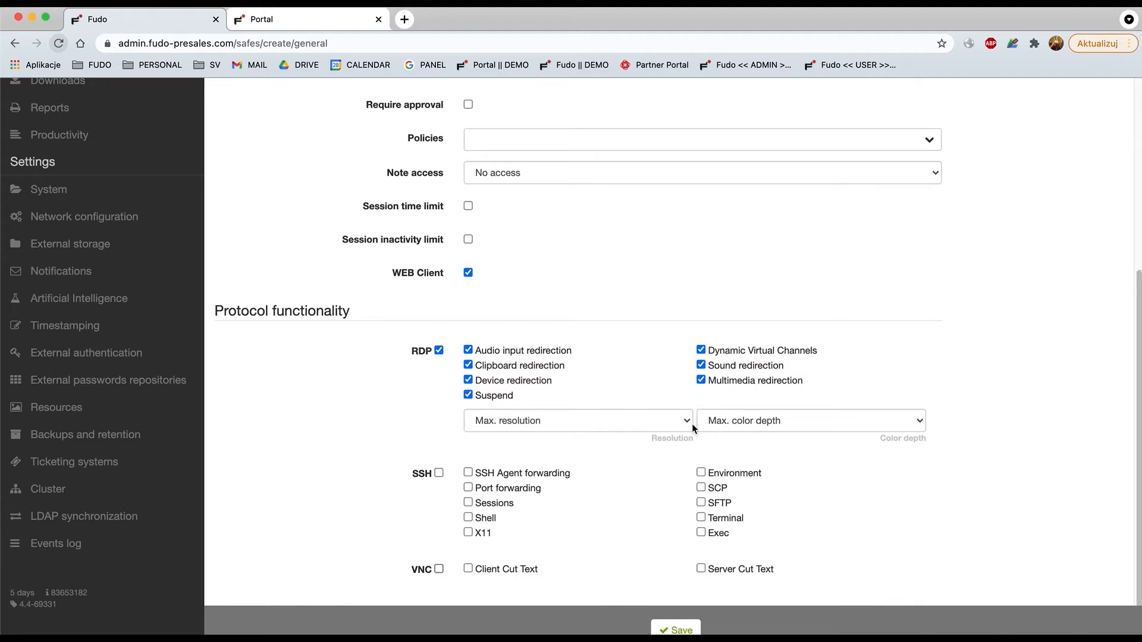
Step: Set RDP resolution to 1024x768 and colour depth to 16 bit
{"action": "left_click", "coordinate": [578, 420]}
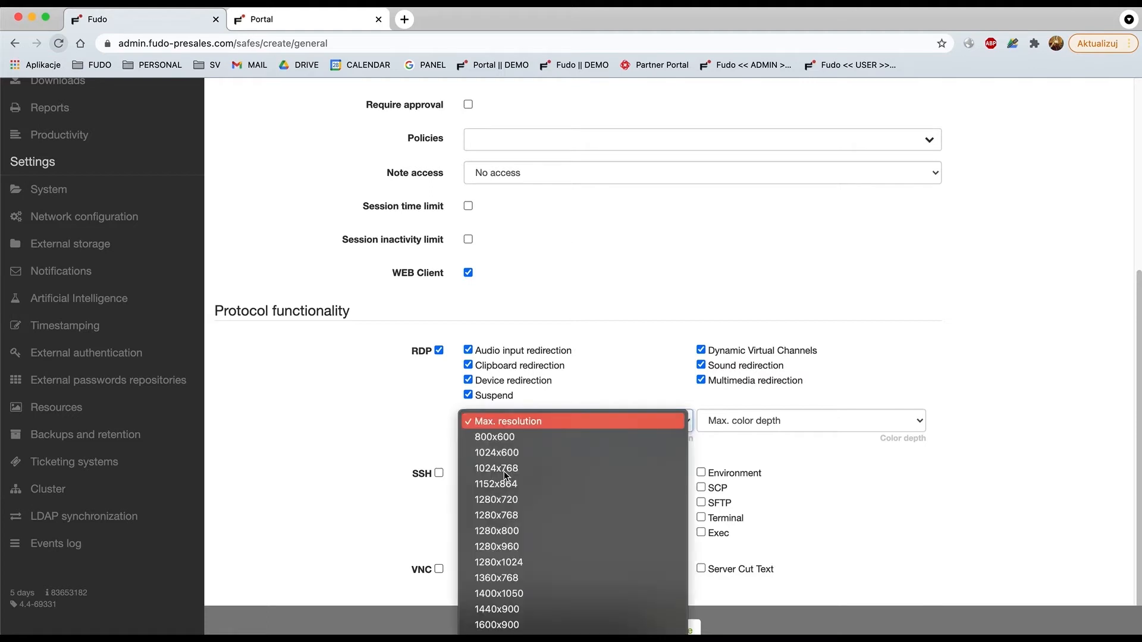
{"action": "left_click", "coordinate": [496, 469]}
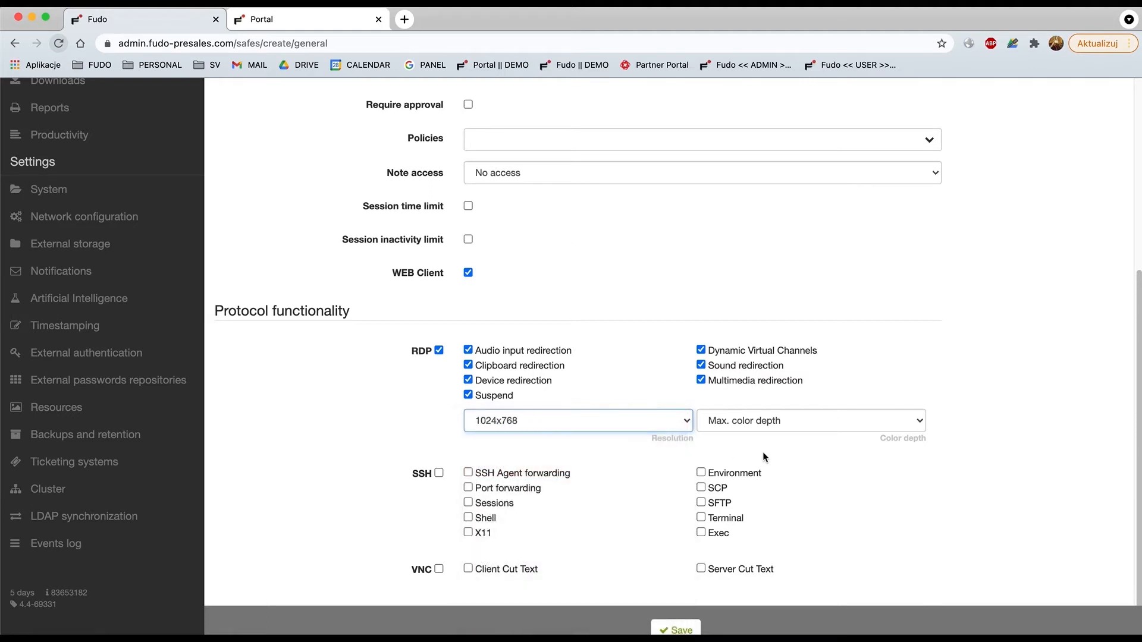
{"action": "mouse_move", "coordinate": [893, 442]}
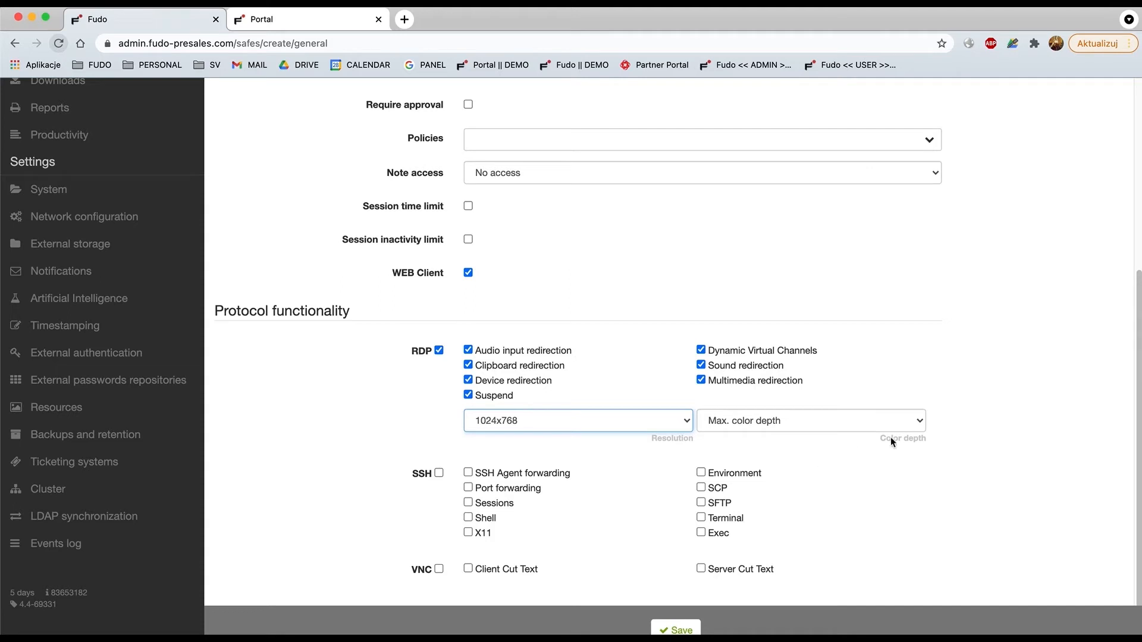
{"action": "left_click", "coordinate": [809, 420]}
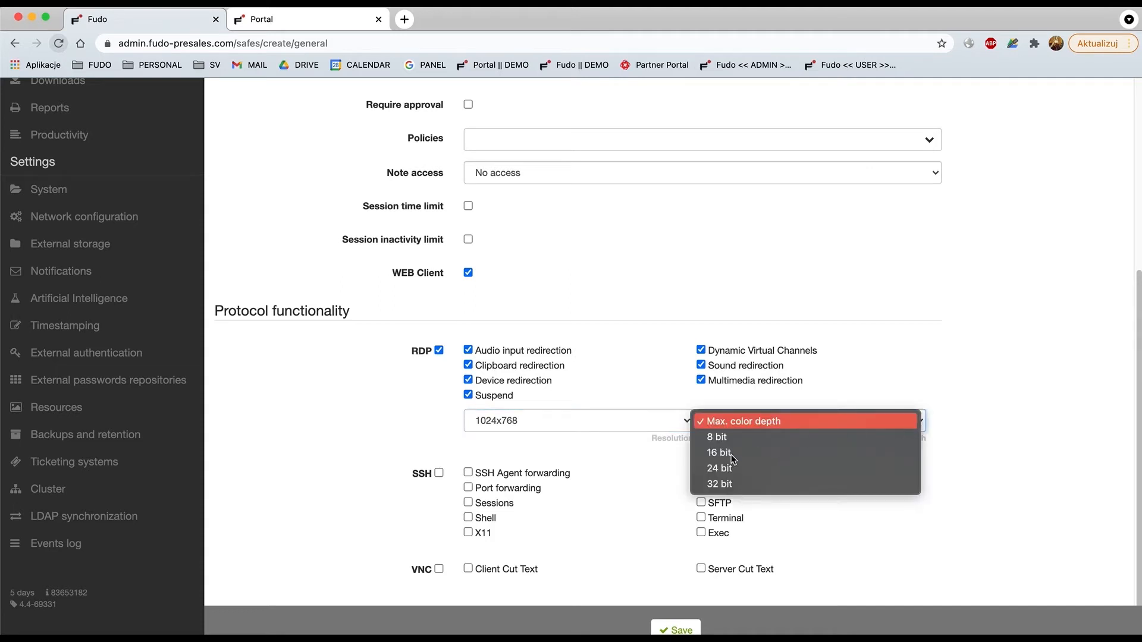
{"action": "left_click", "coordinate": [719, 452]}
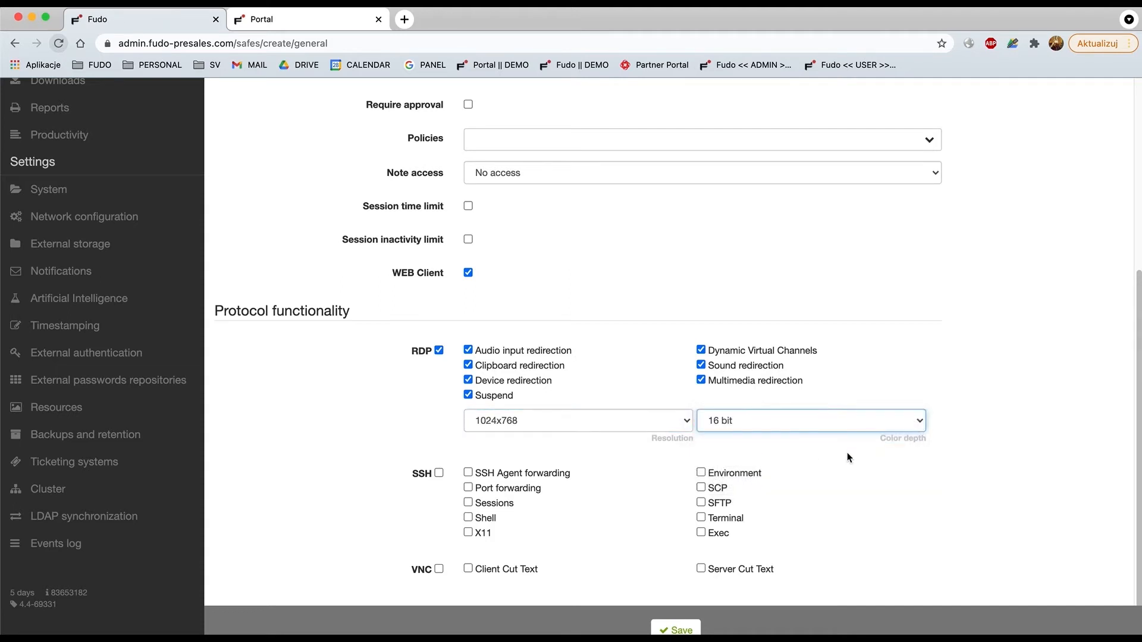
{"action": "scroll", "scroll_direction": "up", "scroll_amount": 3}
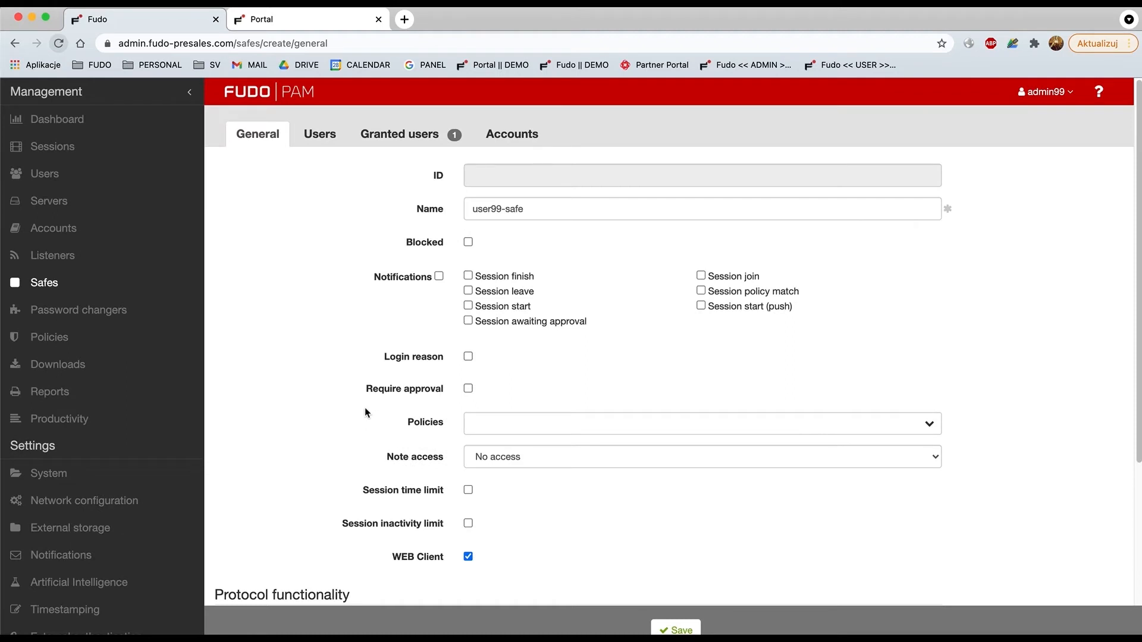
{"action": "mouse_move", "coordinate": [356, 405]}
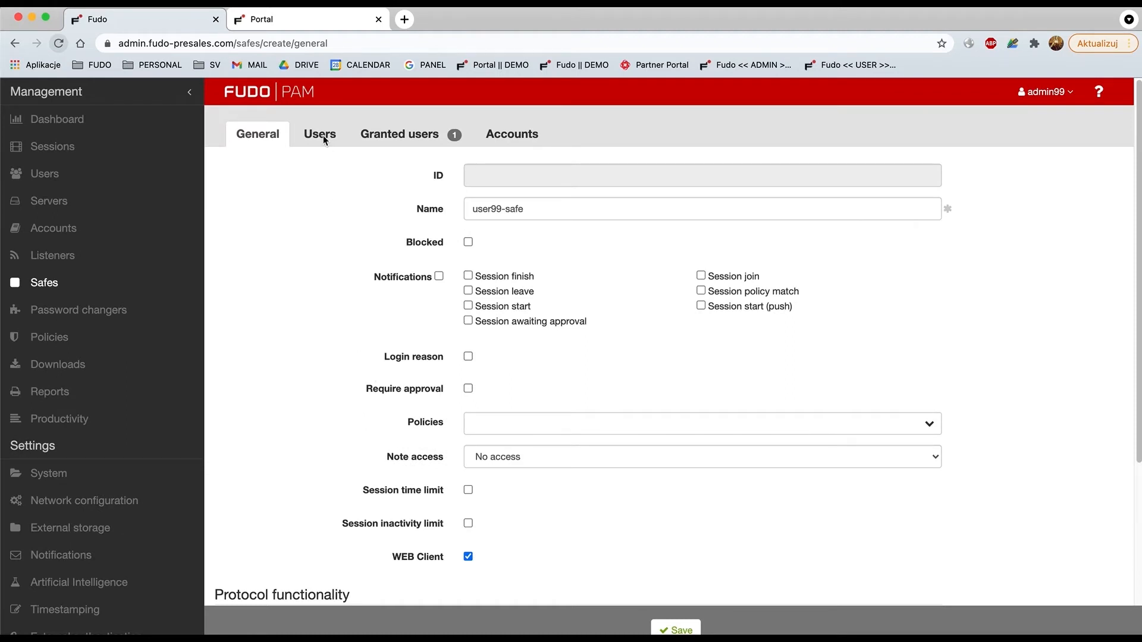
Step: Assign user99 to the safe through the Users list's Add user selection
{"action": "left_click", "coordinate": [319, 134]}
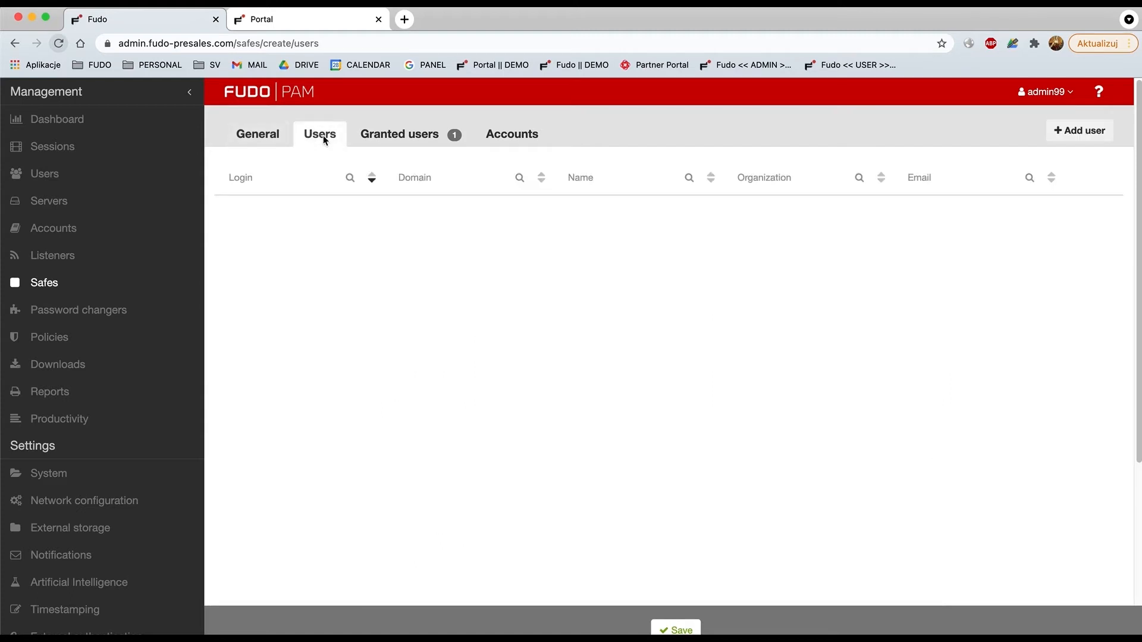
{"action": "mouse_move", "coordinate": [841, 161]}
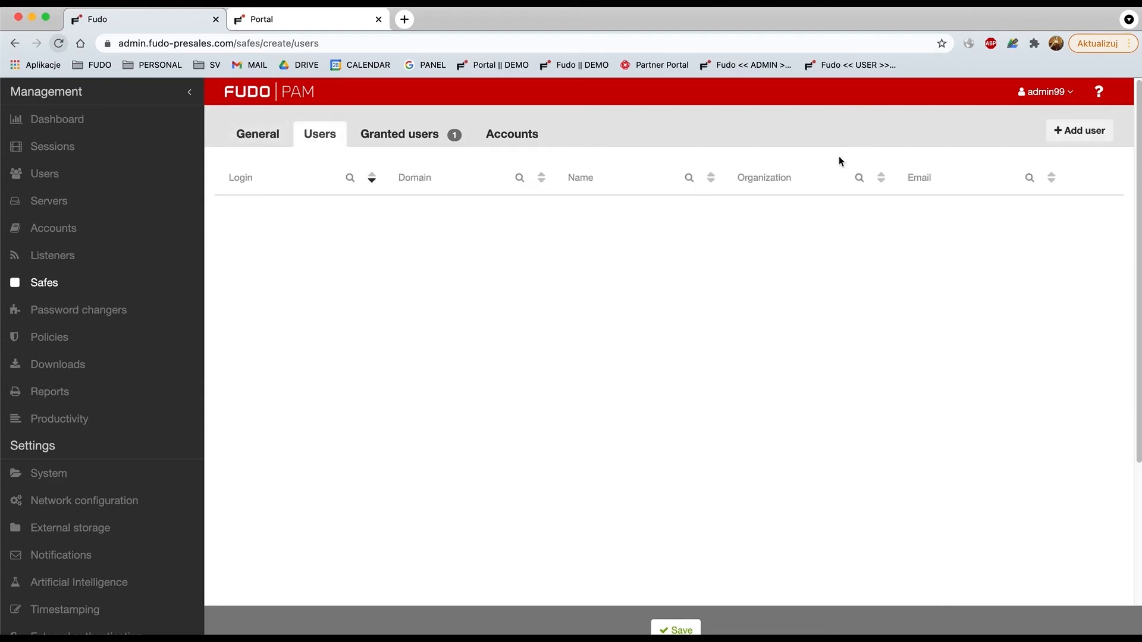
{"action": "left_click", "coordinate": [1081, 131]}
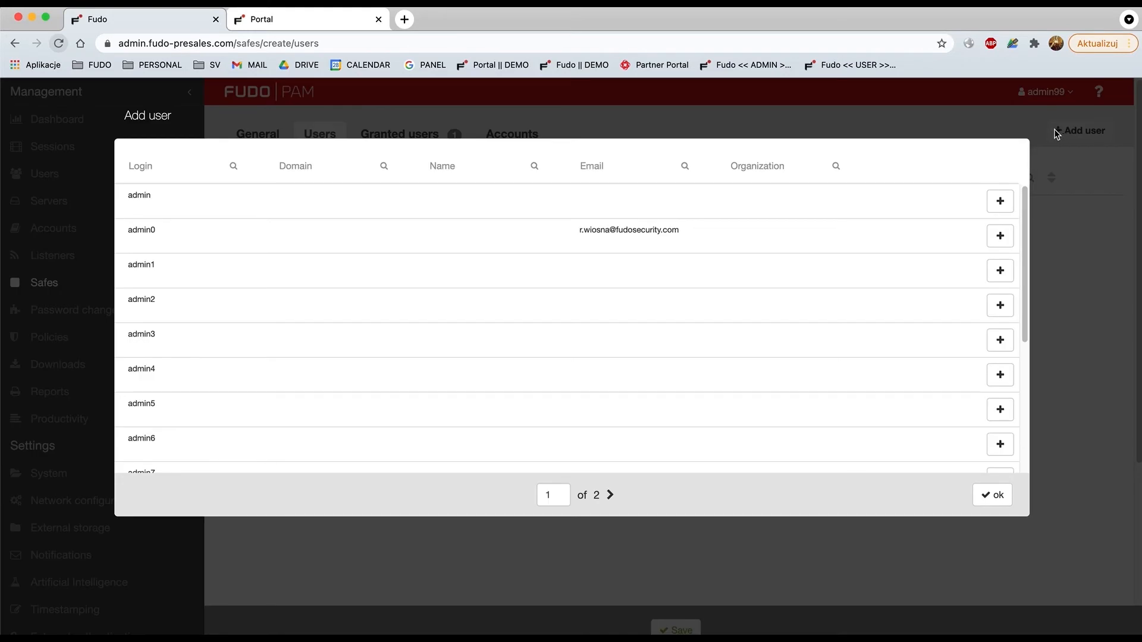
{"action": "scroll", "scroll_direction": "down", "scroll_amount": 3}
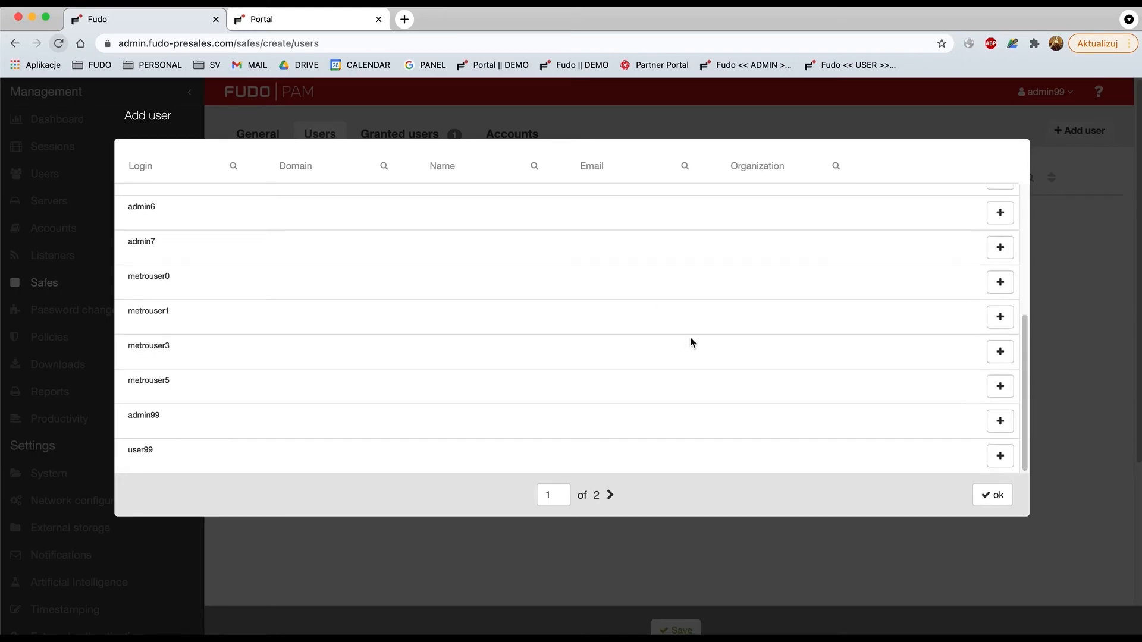
{"action": "mouse_move", "coordinate": [972, 475]}
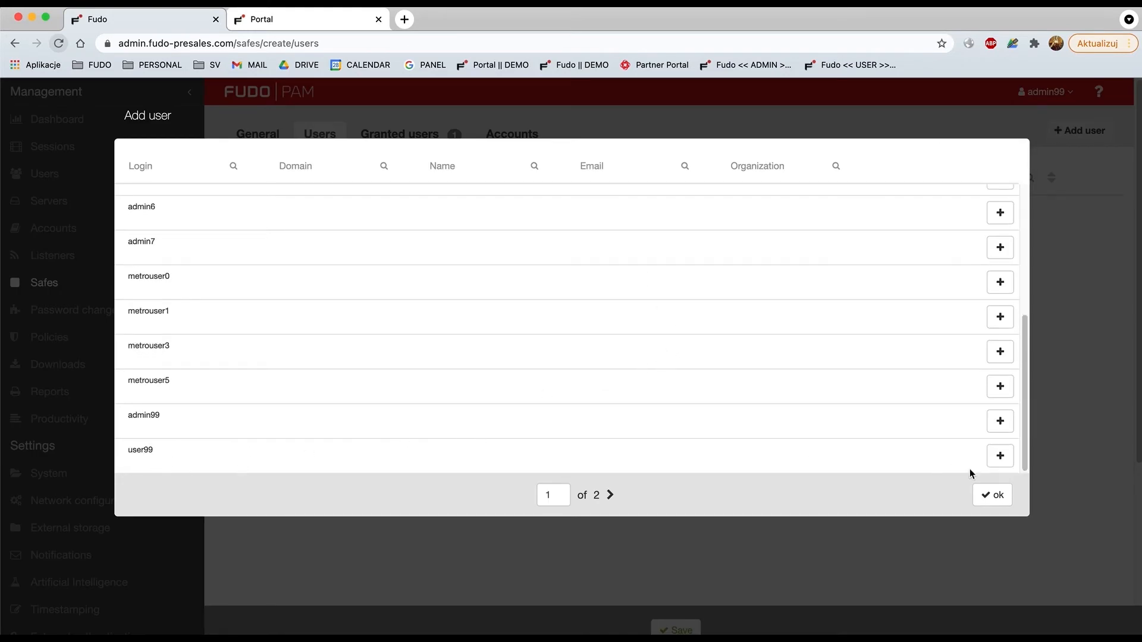
{"action": "left_click", "coordinate": [999, 455]}
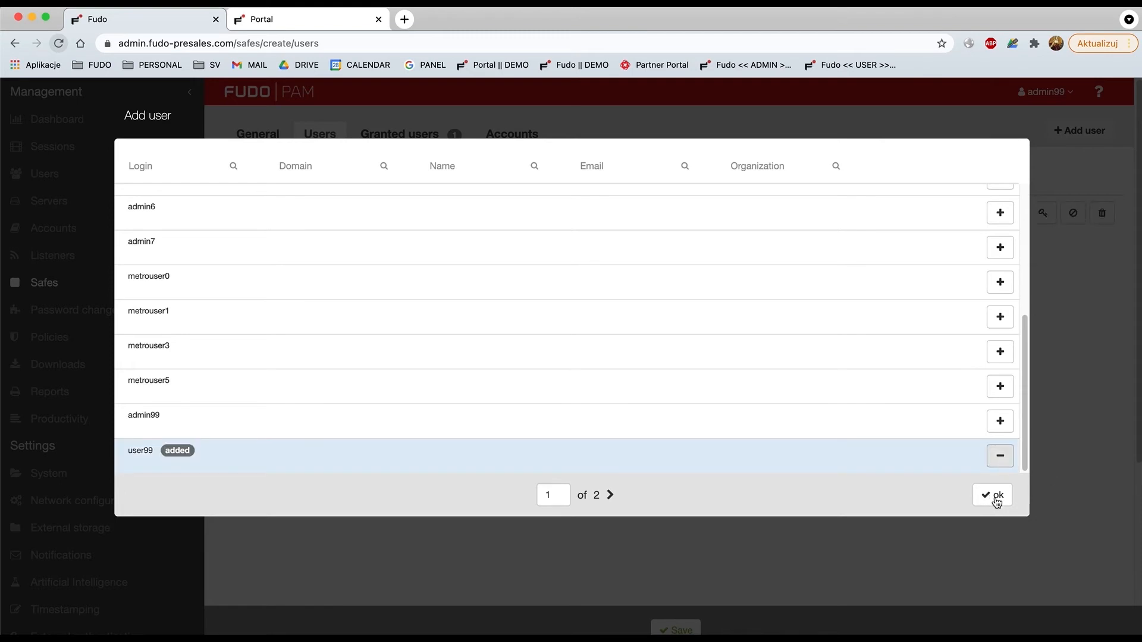
{"action": "left_click", "coordinate": [991, 494]}
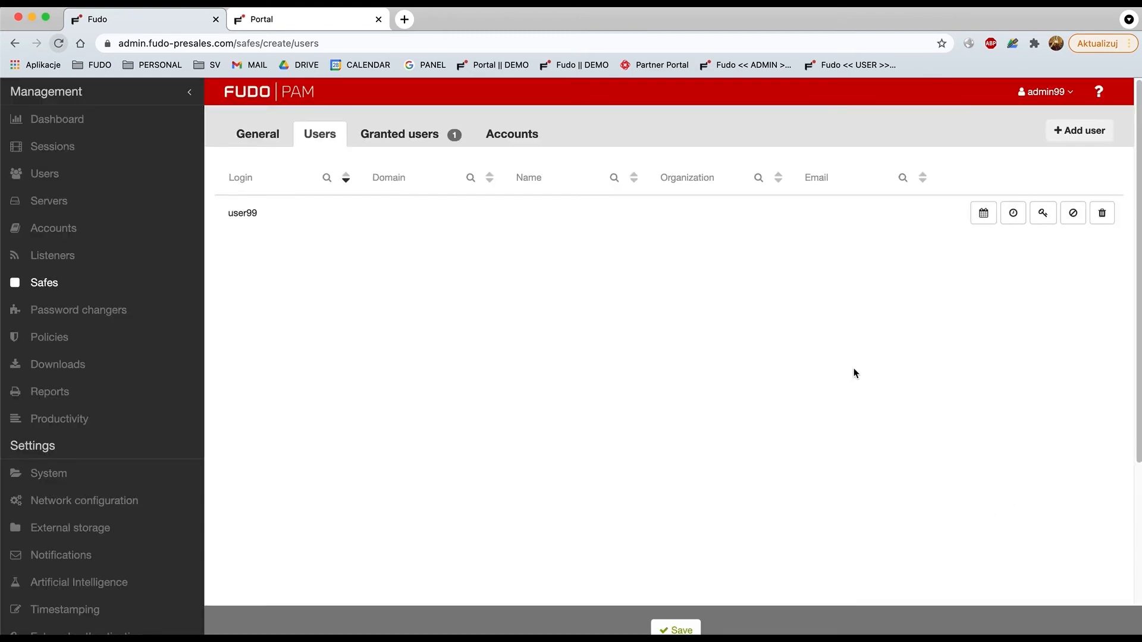
{"action": "mouse_move", "coordinate": [407, 281]}
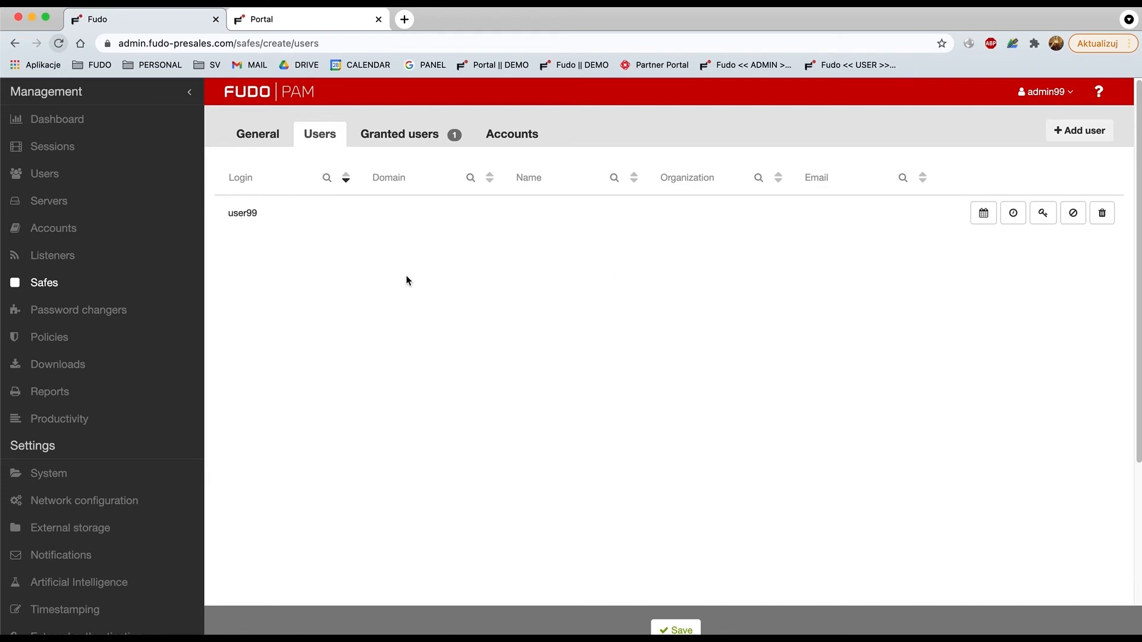
{"action": "mouse_move", "coordinate": [506, 143]}
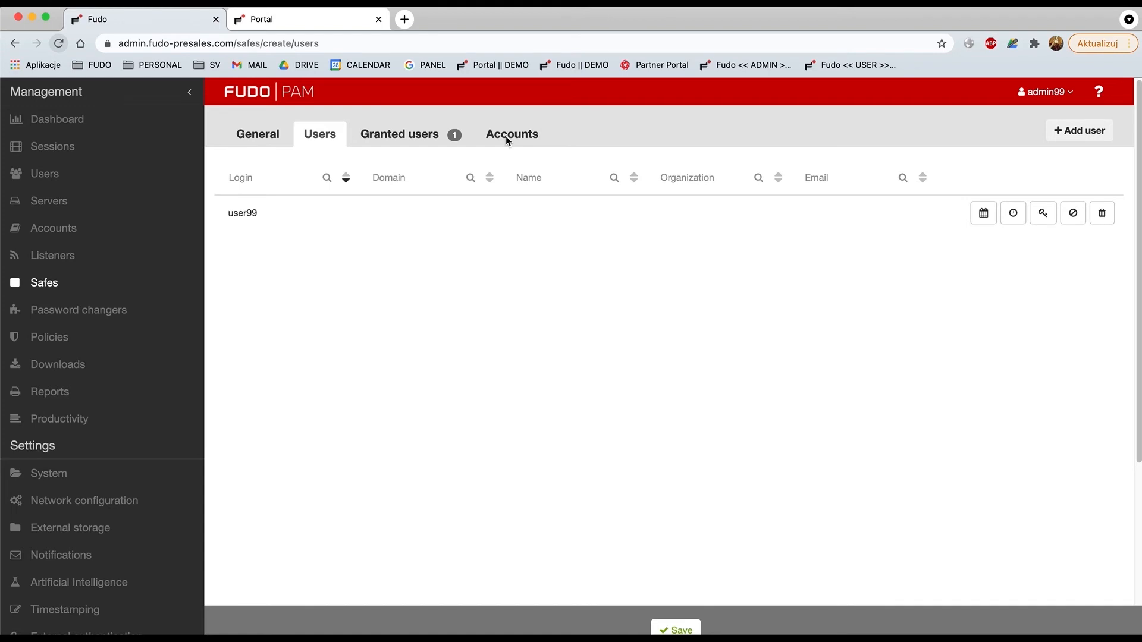
Step: Add the forward@Windows-Server RDP account to the safe's accounts
{"action": "left_click", "coordinate": [512, 134]}
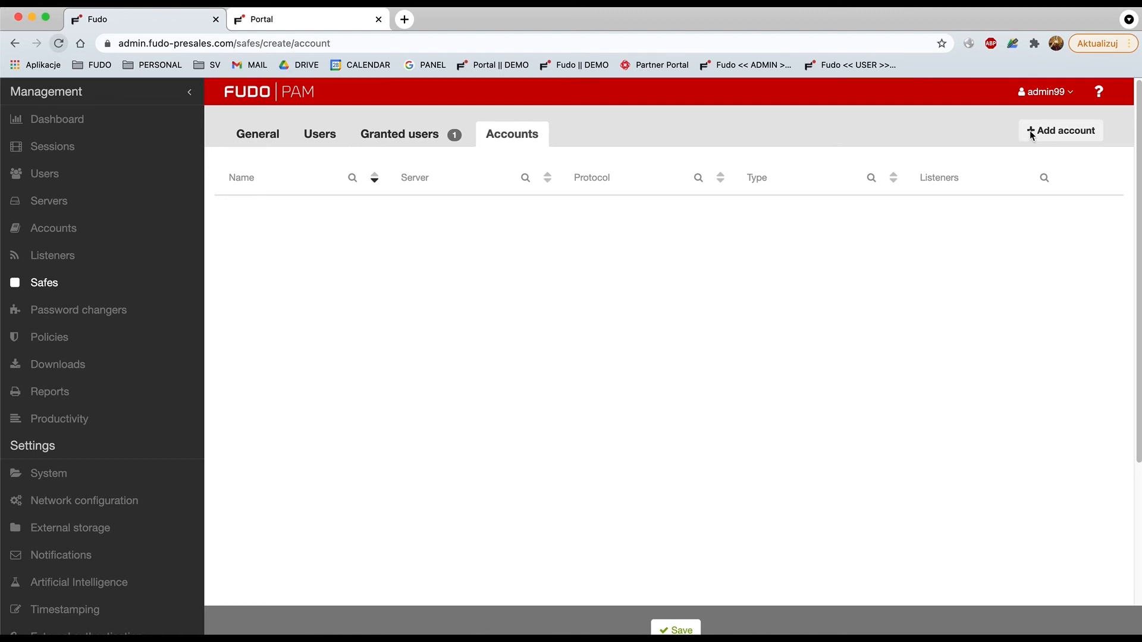
{"action": "left_click", "coordinate": [1060, 131]}
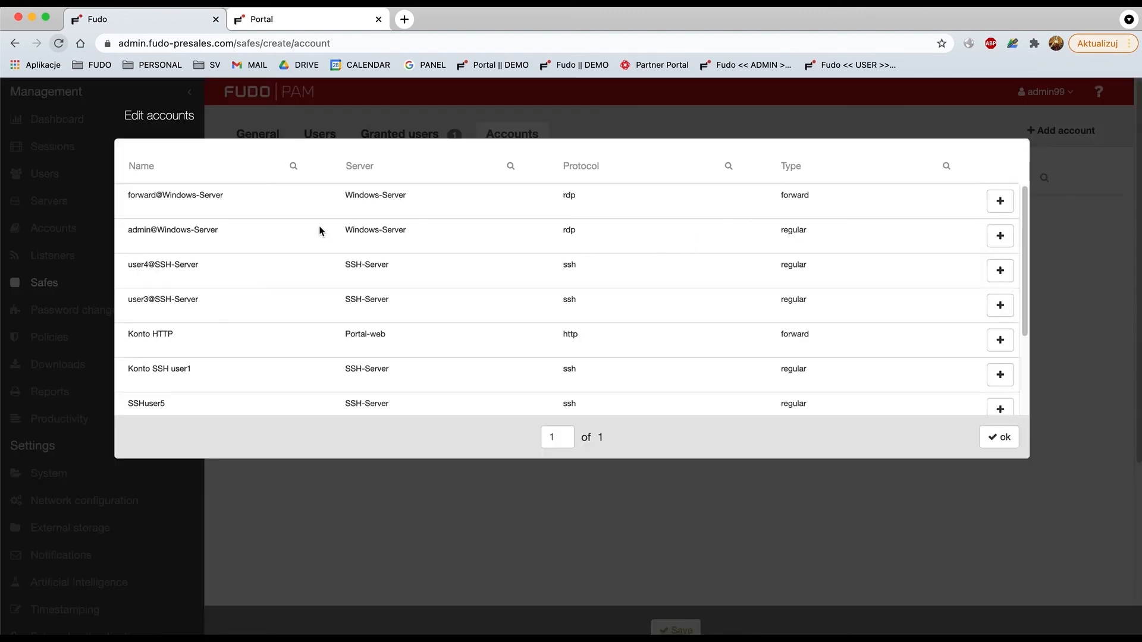
{"action": "mouse_move", "coordinate": [705, 284]}
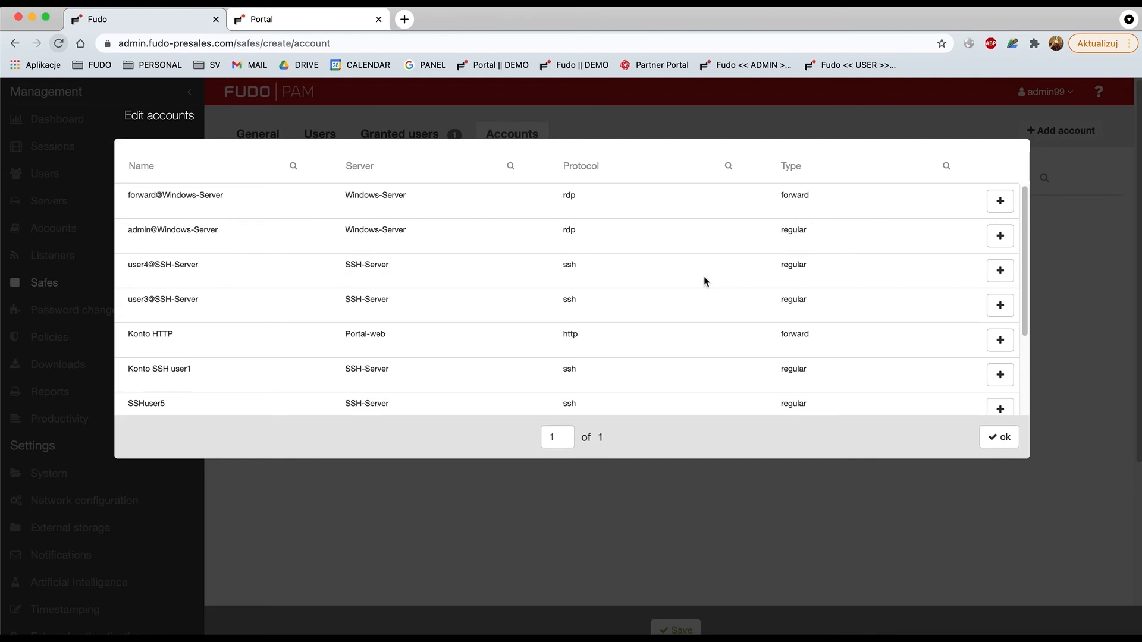
{"action": "mouse_move", "coordinate": [164, 213]}
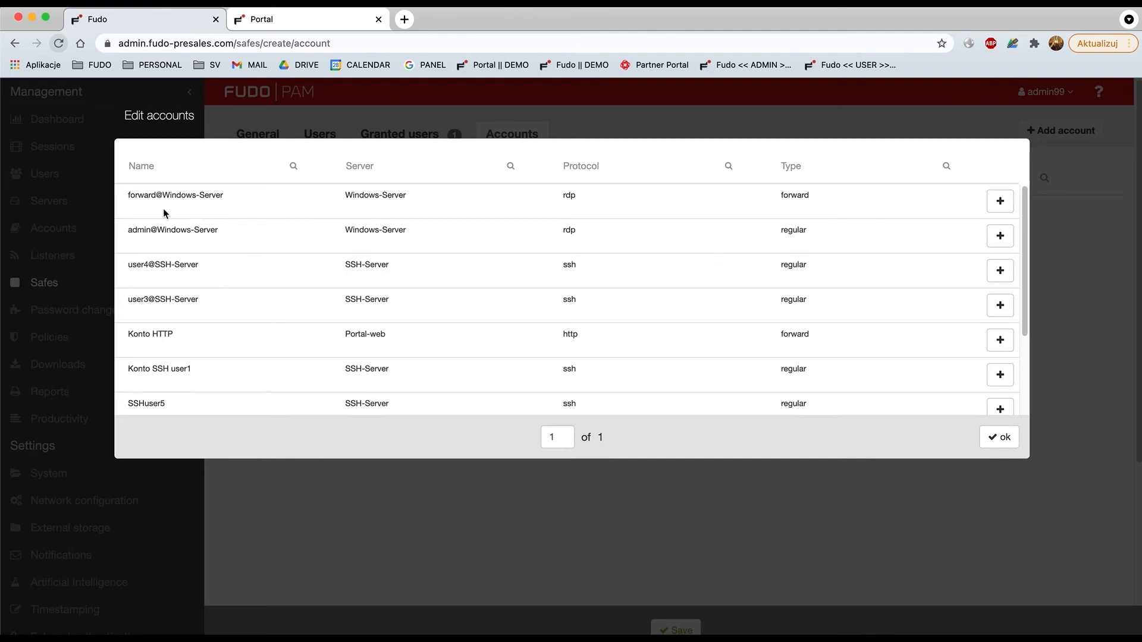
{"action": "mouse_move", "coordinate": [1007, 191]}
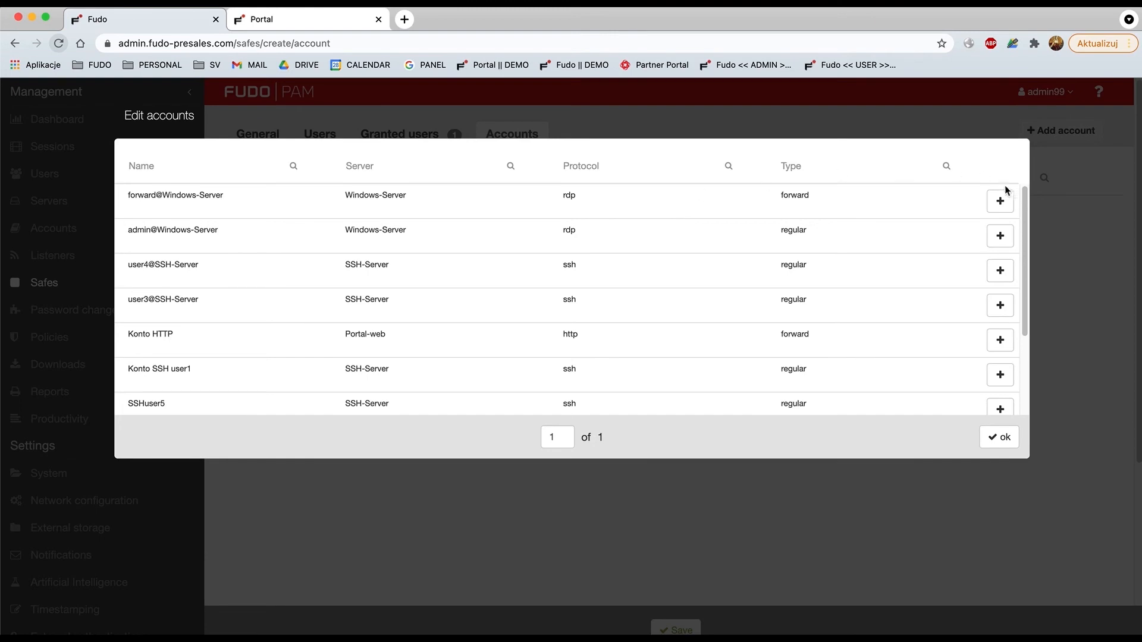
{"action": "left_click", "coordinate": [999, 201]}
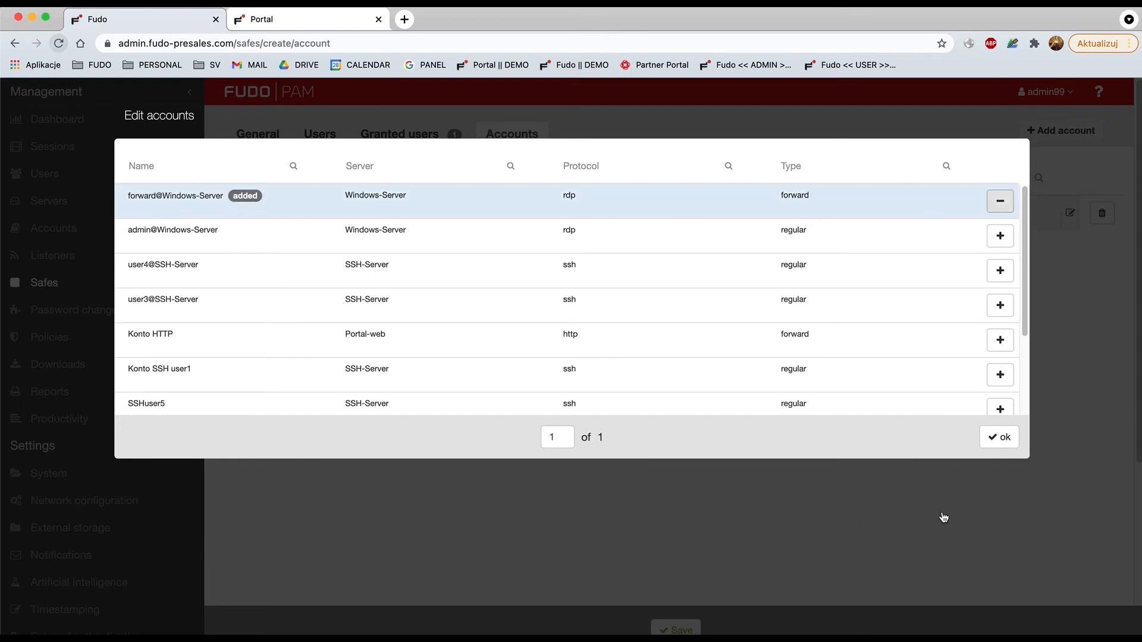
{"action": "left_click", "coordinate": [998, 437]}
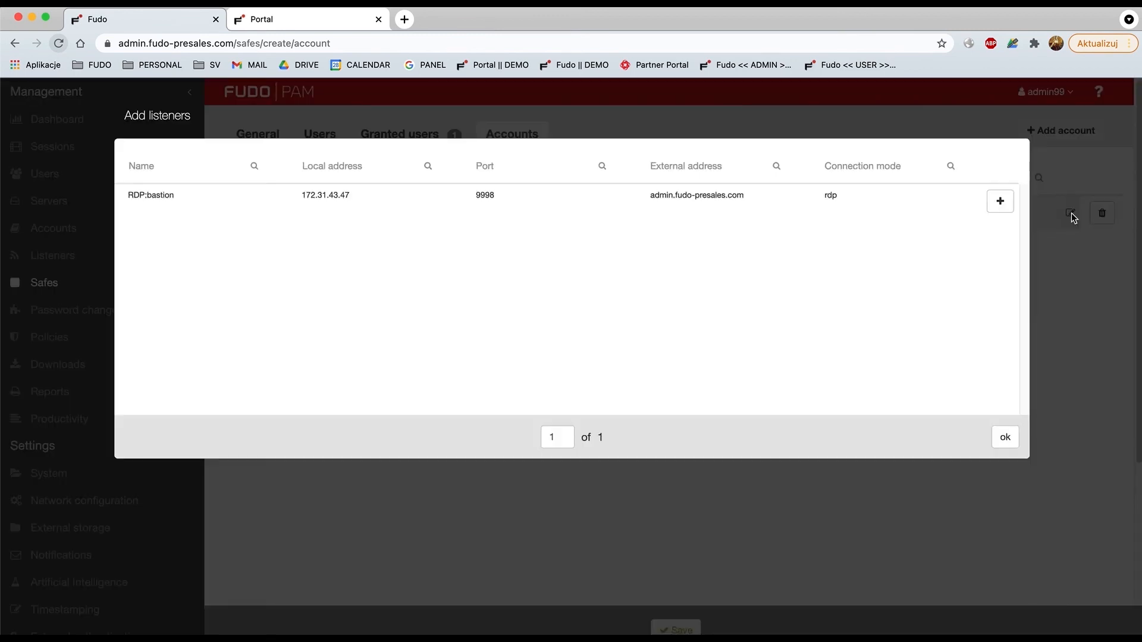
{"action": "mouse_move", "coordinate": [141, 207]}
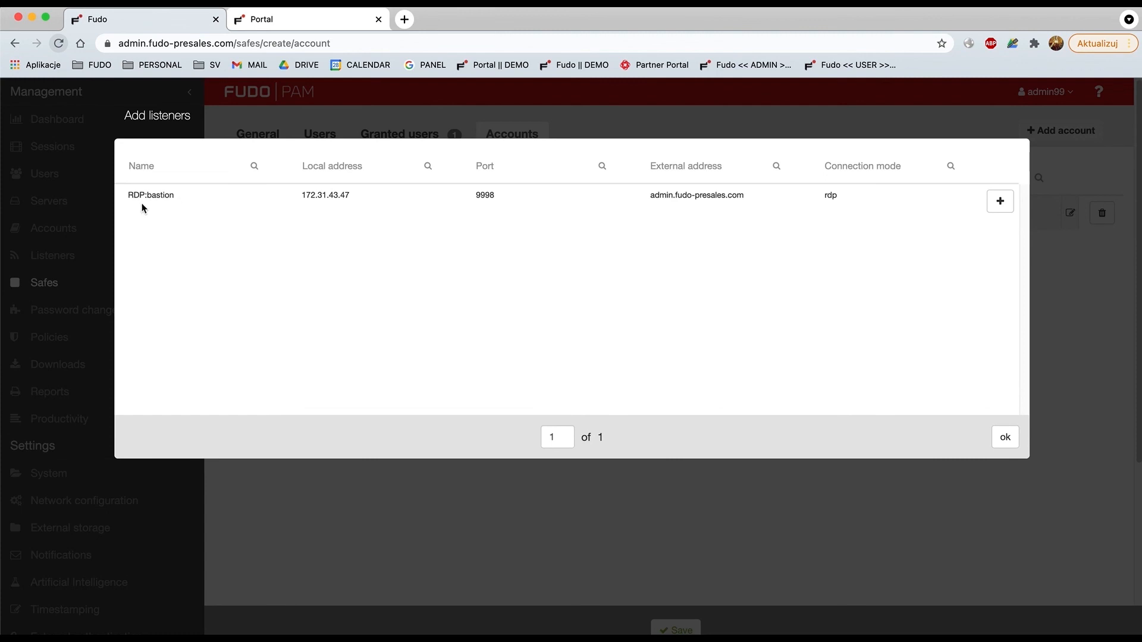
{"action": "mouse_move", "coordinate": [904, 247]}
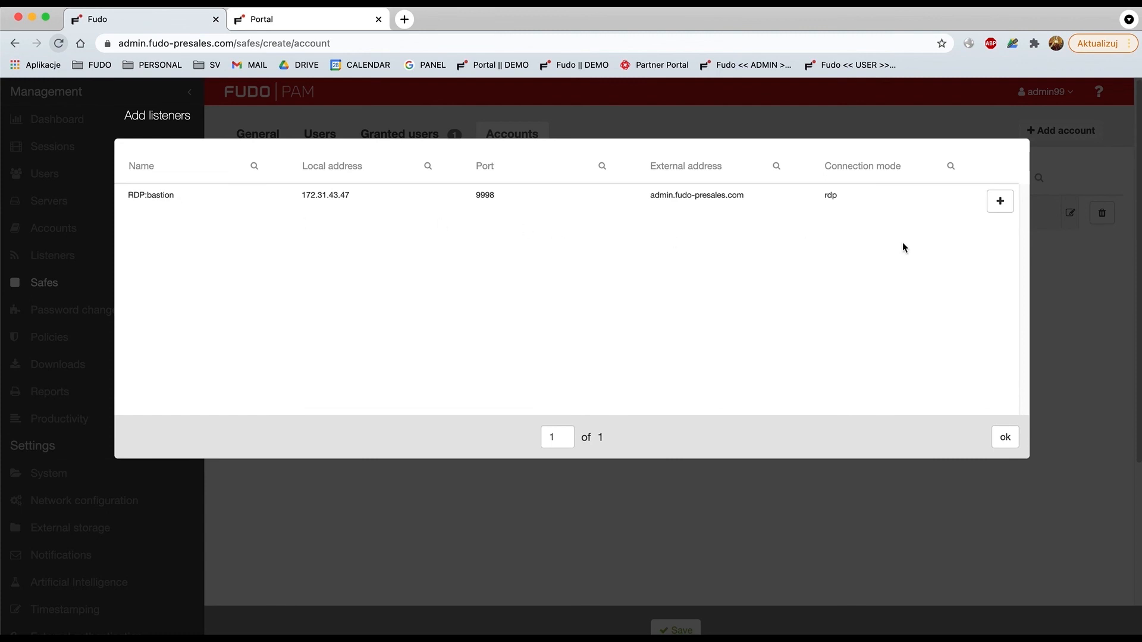
{"action": "mouse_move", "coordinate": [1008, 211]}
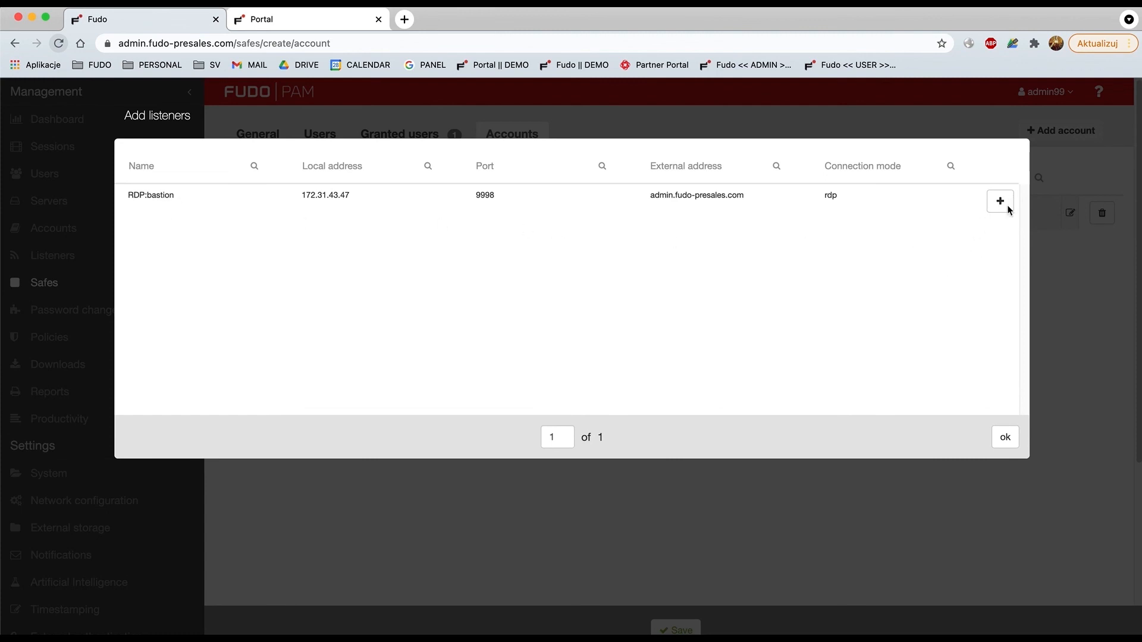
Step: Attach the RDP:bastion listener to the account and save user99-safe
{"action": "left_click", "coordinate": [999, 201]}
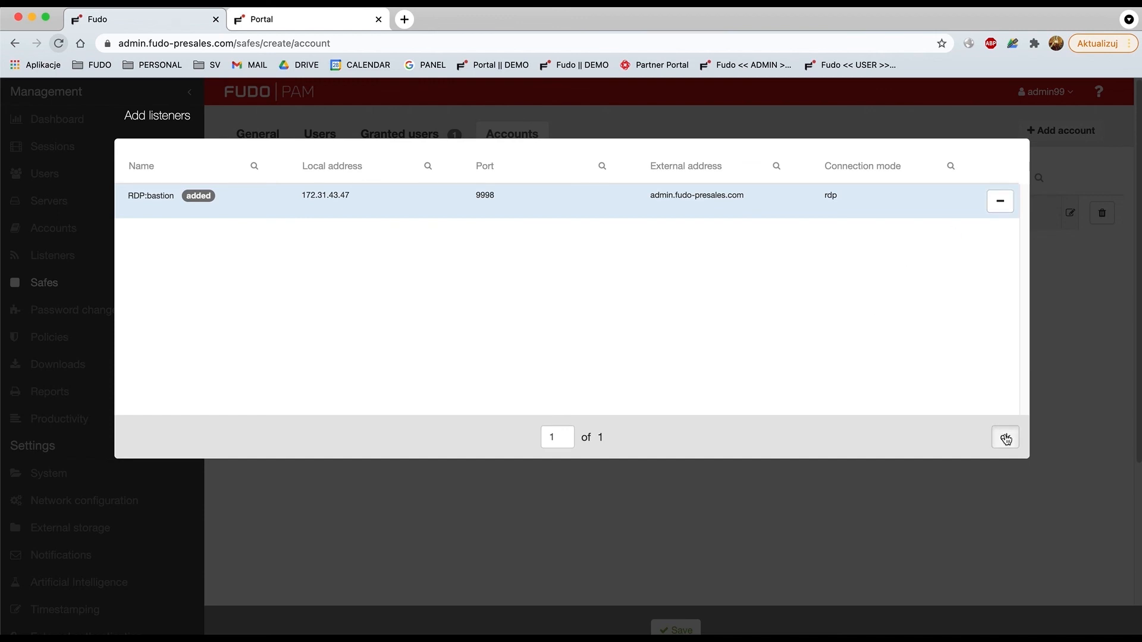
{"action": "left_click", "coordinate": [1004, 438]}
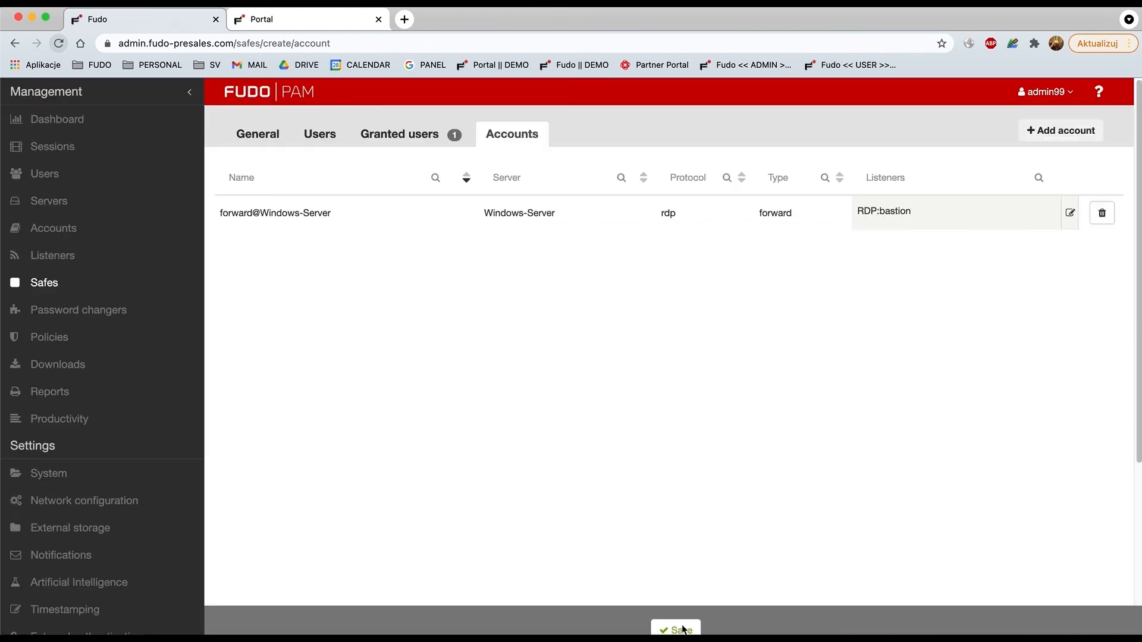
{"action": "mouse_move", "coordinate": [687, 625]}
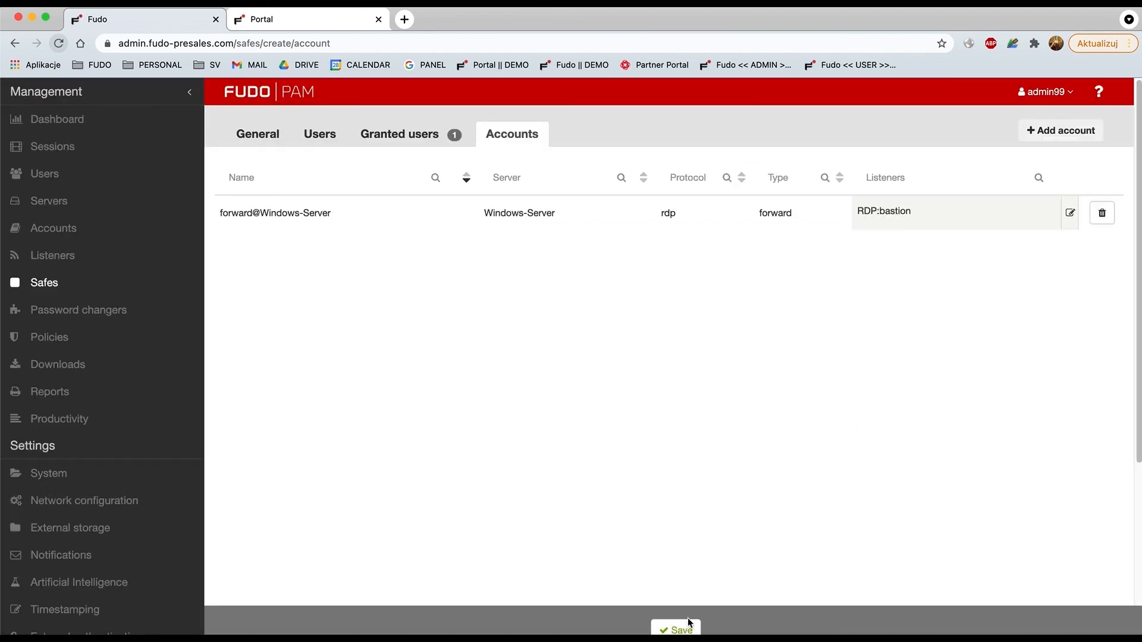
{"action": "left_click", "coordinate": [676, 631]}
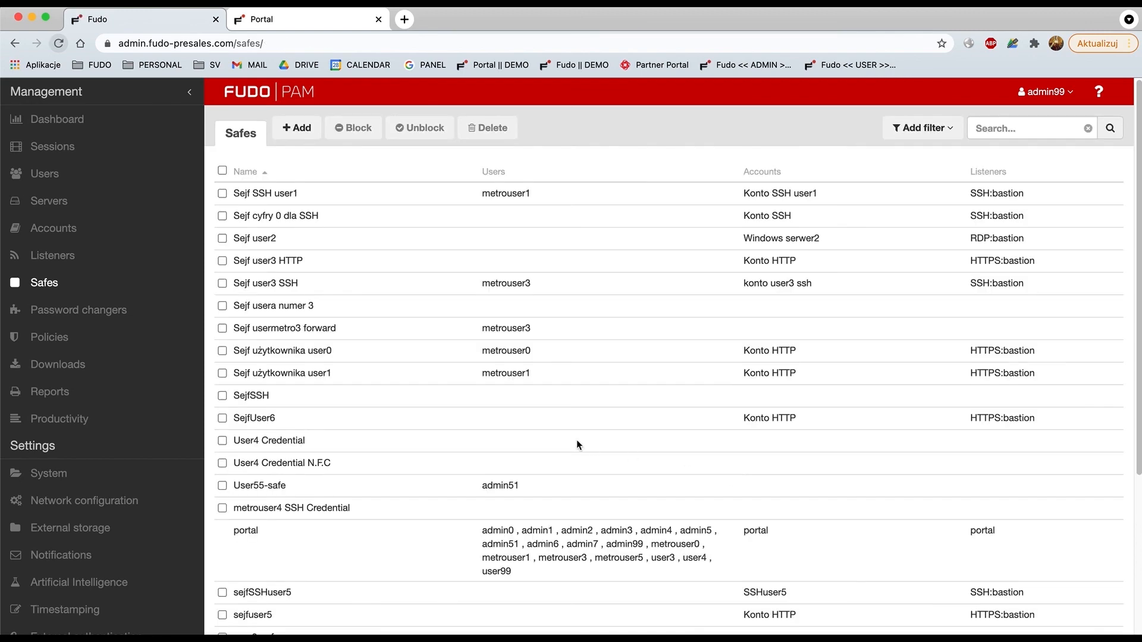
{"action": "scroll", "scroll_direction": "down", "scroll_amount": 3}
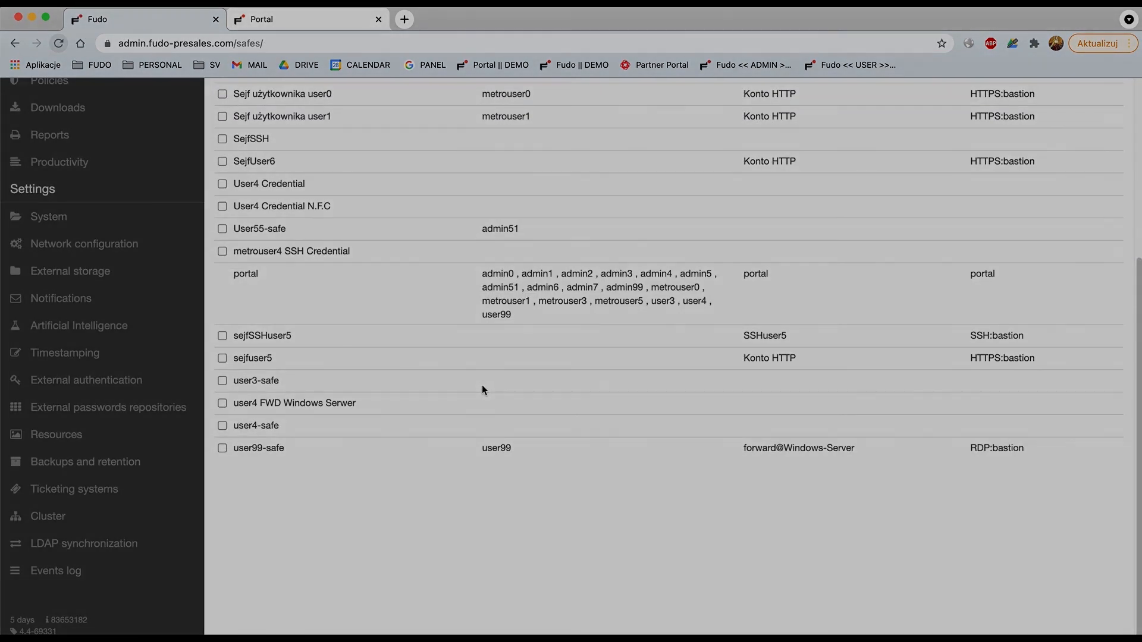